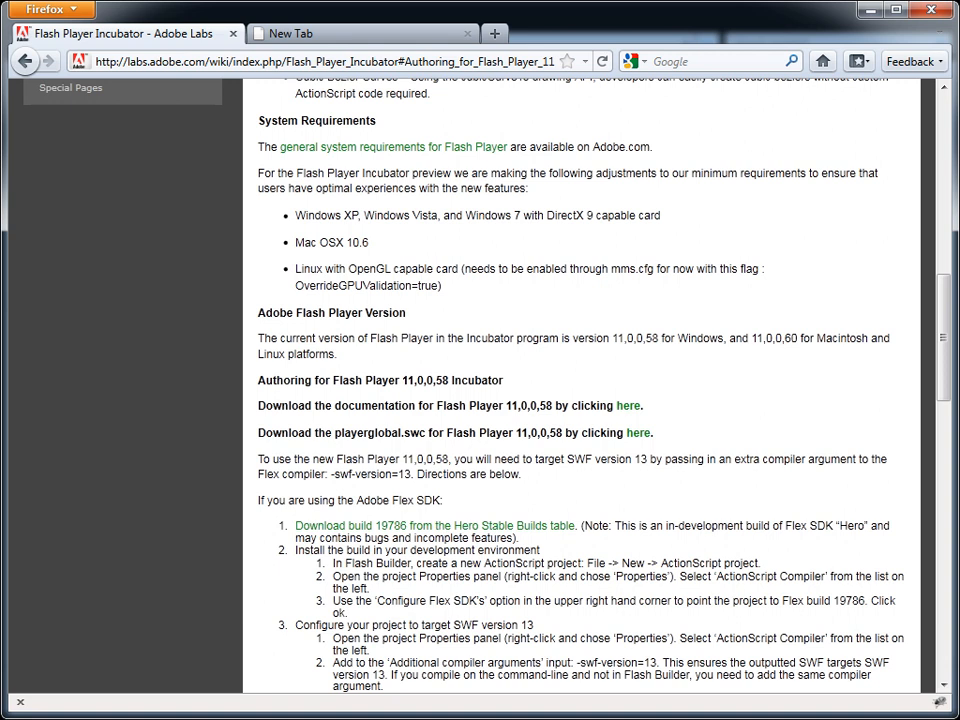
mouse_move(742, 398)
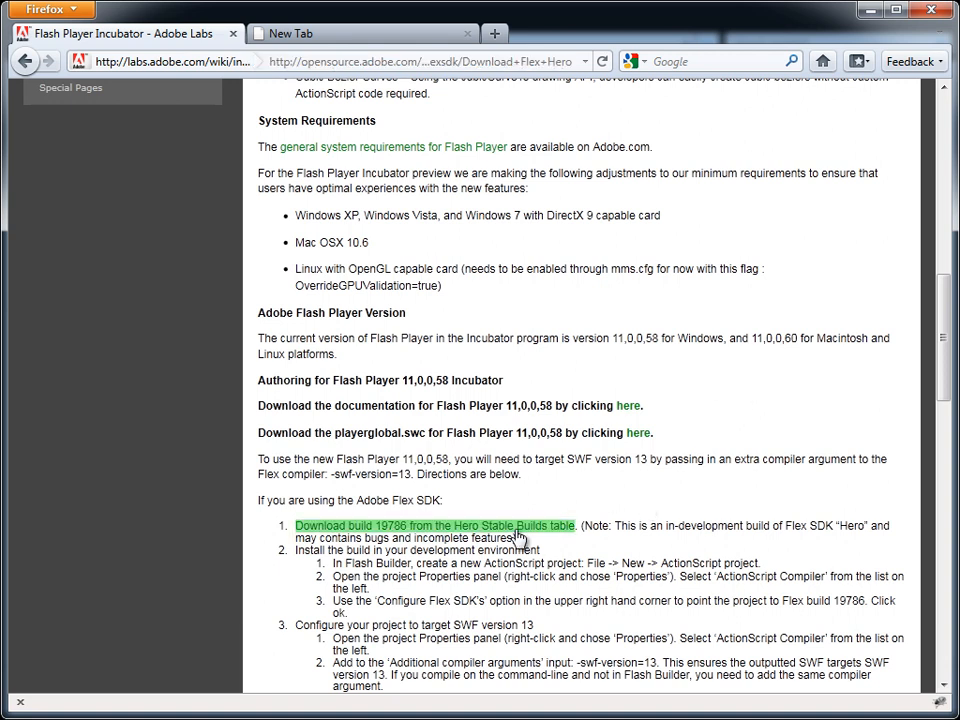
Download Flex SDK build 19786 and the playerglobal.swc library from the Incubator page.
click(432, 524)
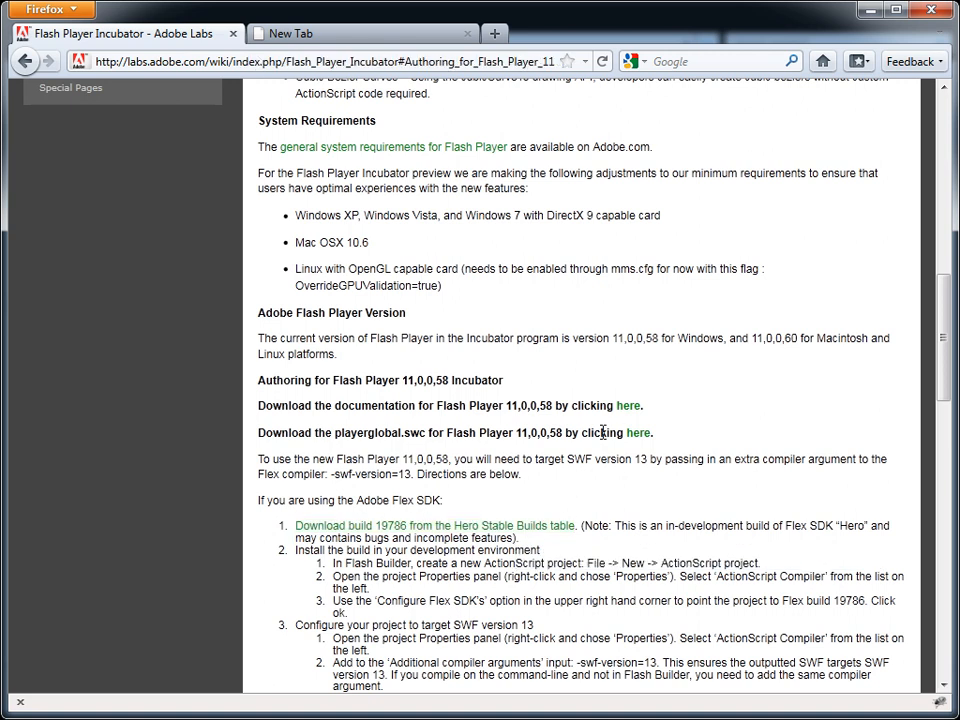
click(636, 432)
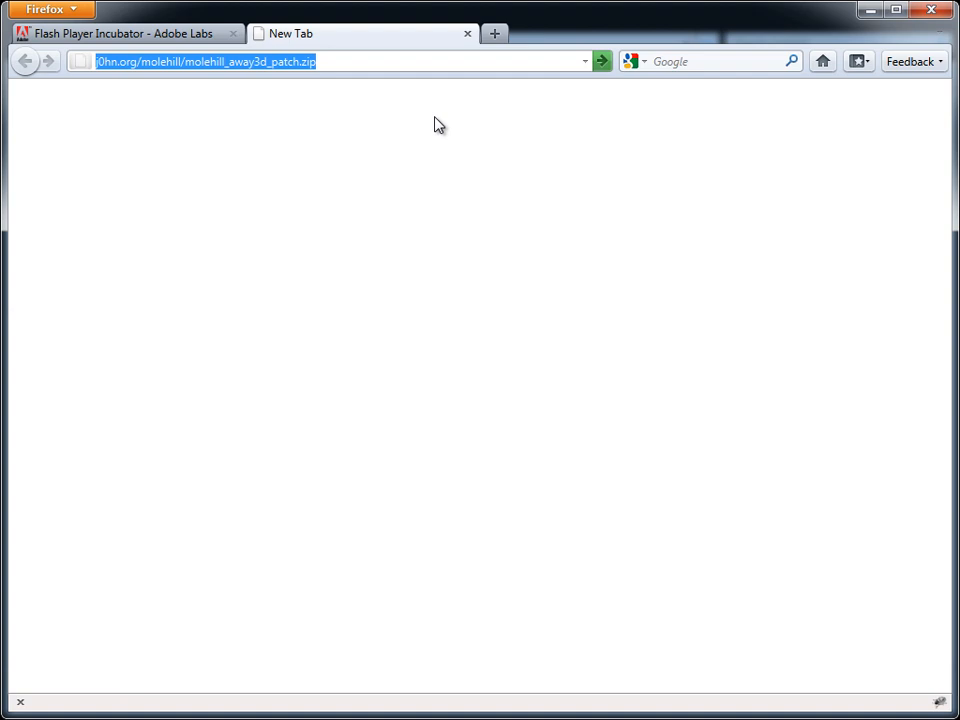
mouse_move(444, 134)
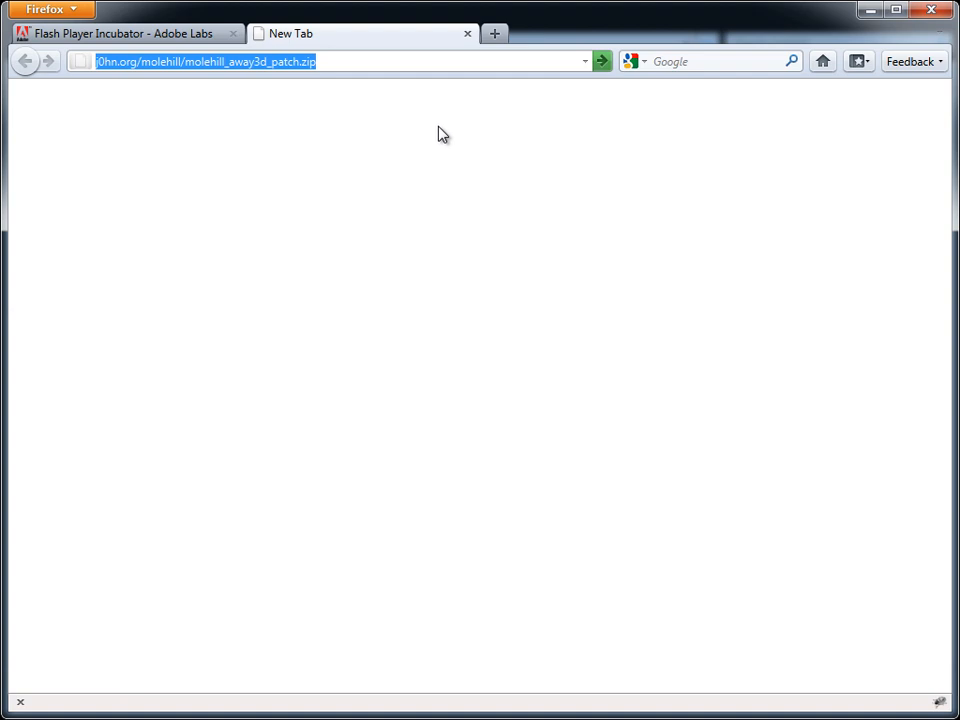
mouse_move(408, 144)
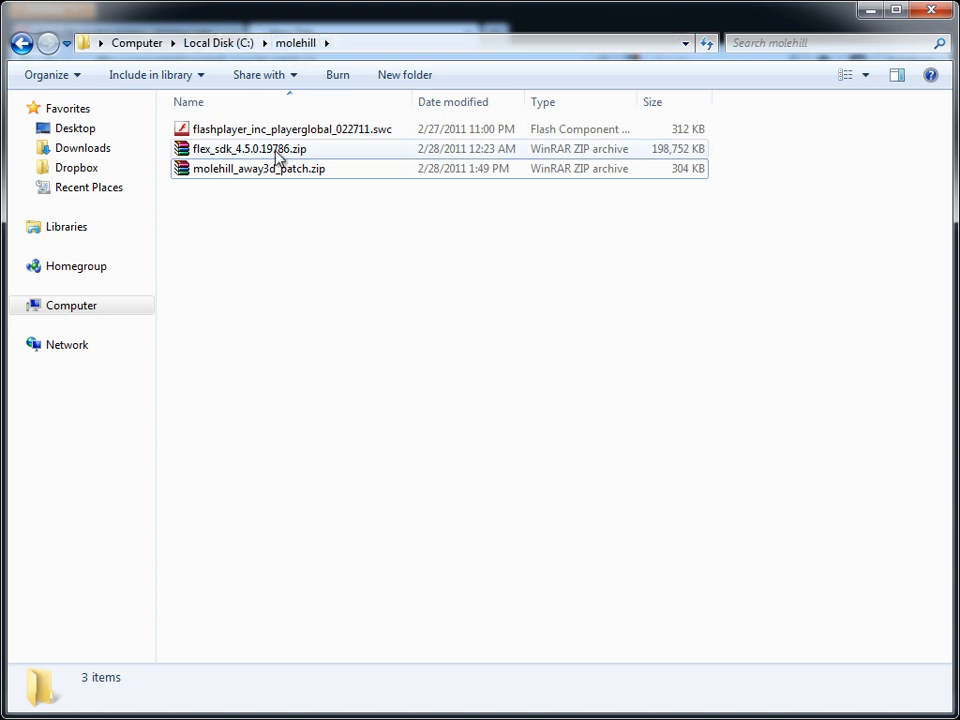
Extract flex_sdk_4.5.0.19786.zip into its own folder inside molehill.
right_click(248, 148)
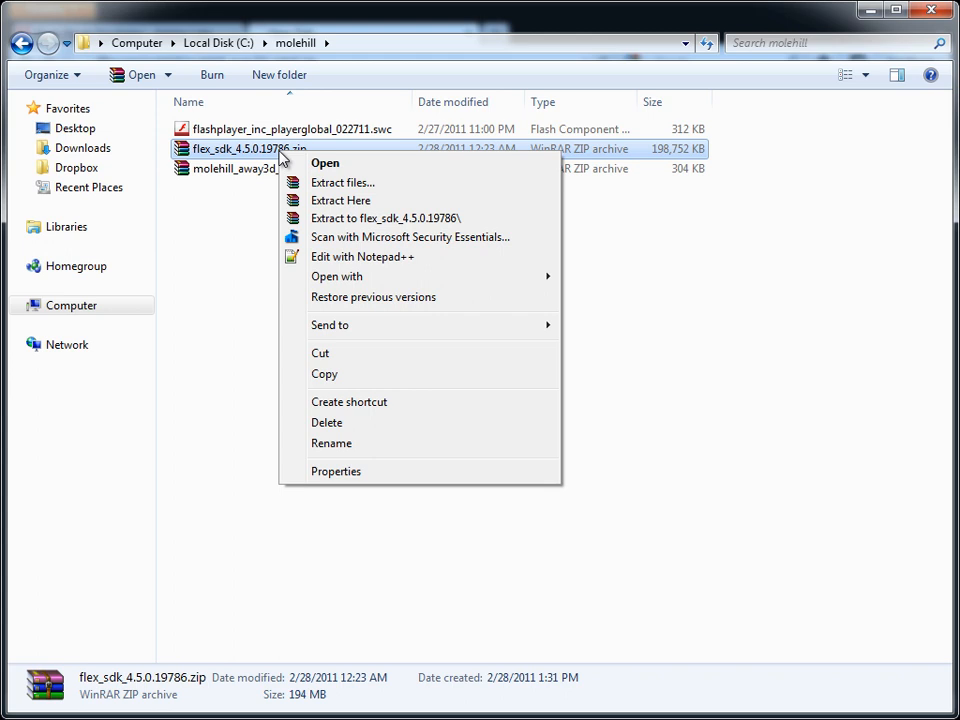
click(340, 200)
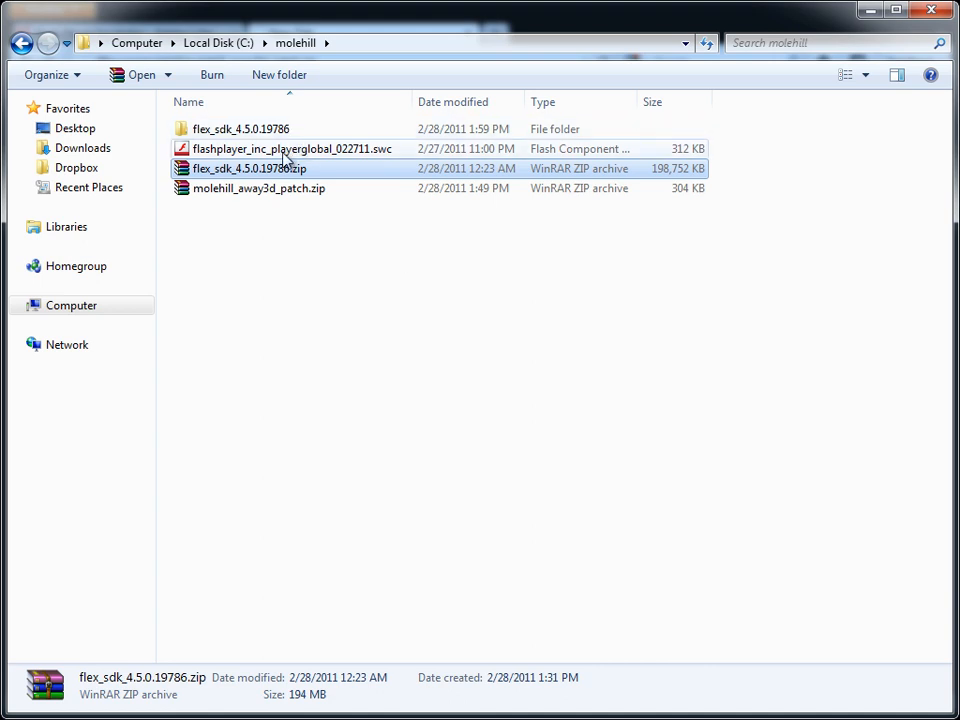
Cut flashplayer_inc_playerglobal_022711.swc and head into the extracted Flex SDK folder.
click(292, 148)
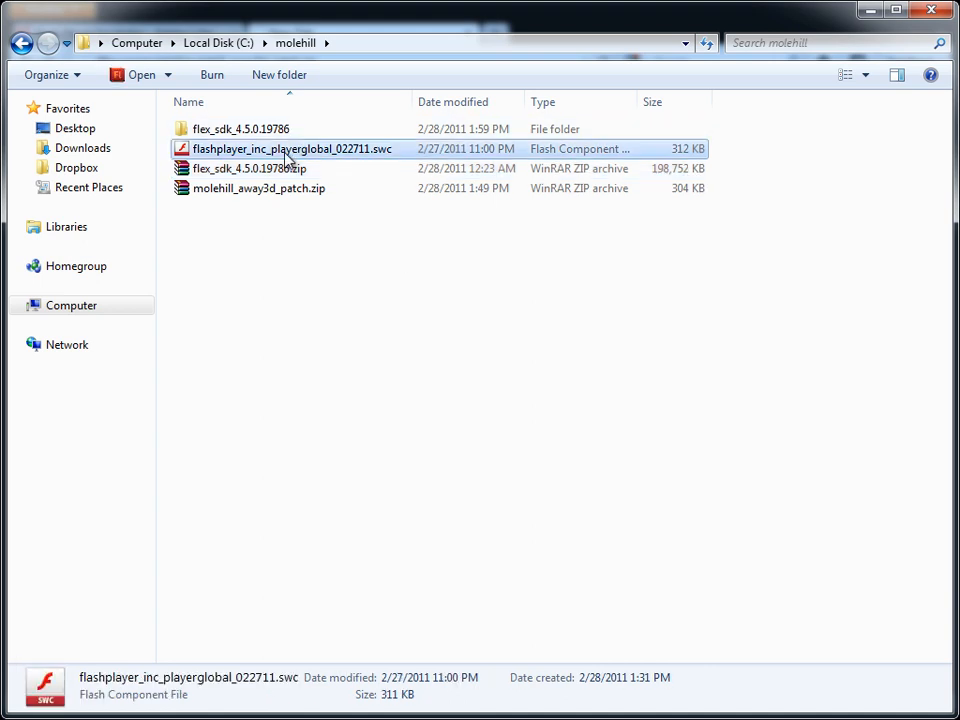
right_click(292, 148)
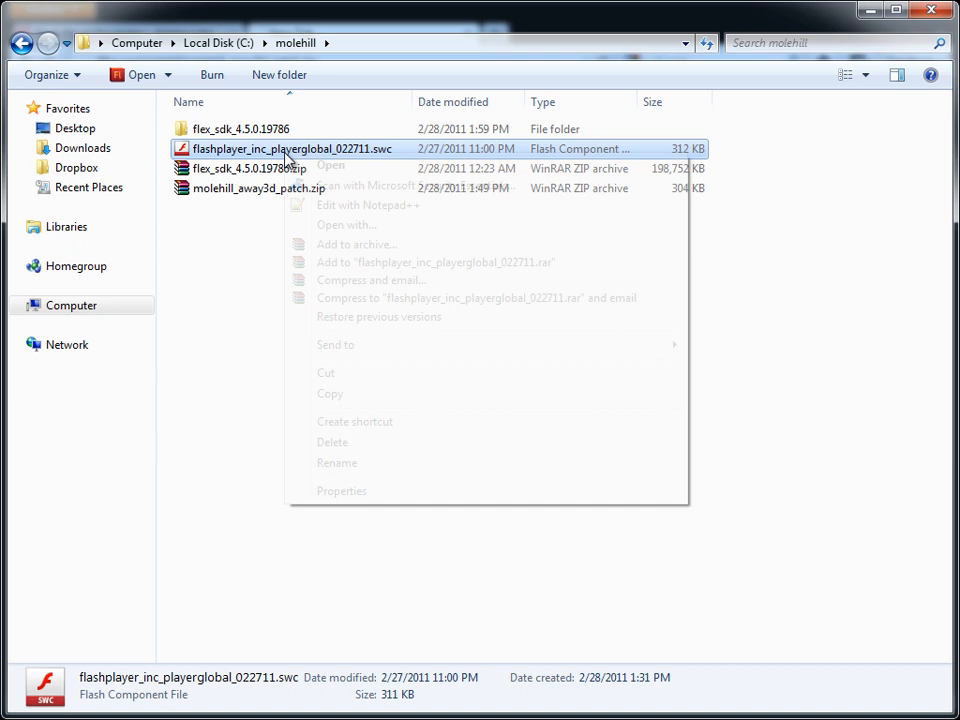
click(240, 128)
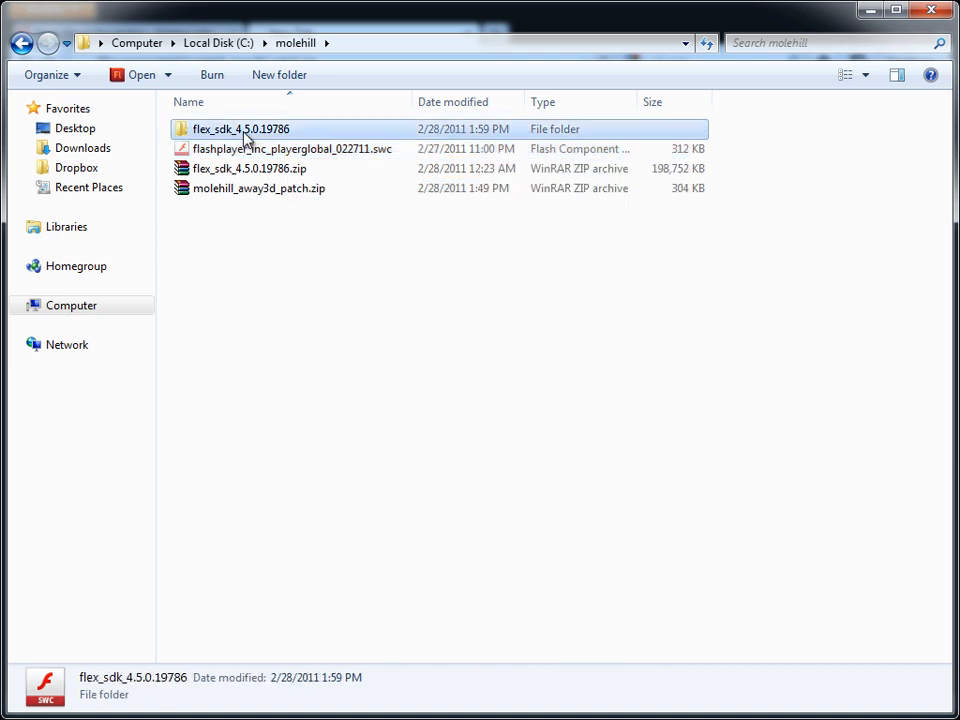
double_click(240, 128)
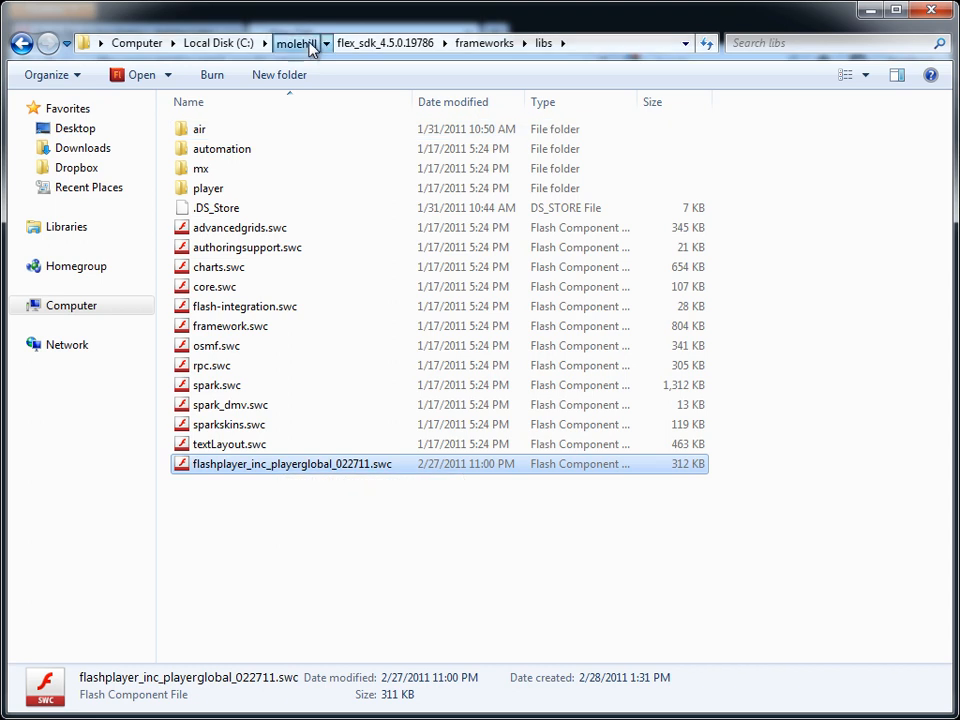
Extract molehill_away3d_patch.zip and copy its frameworks and templates folders.
click(296, 42)
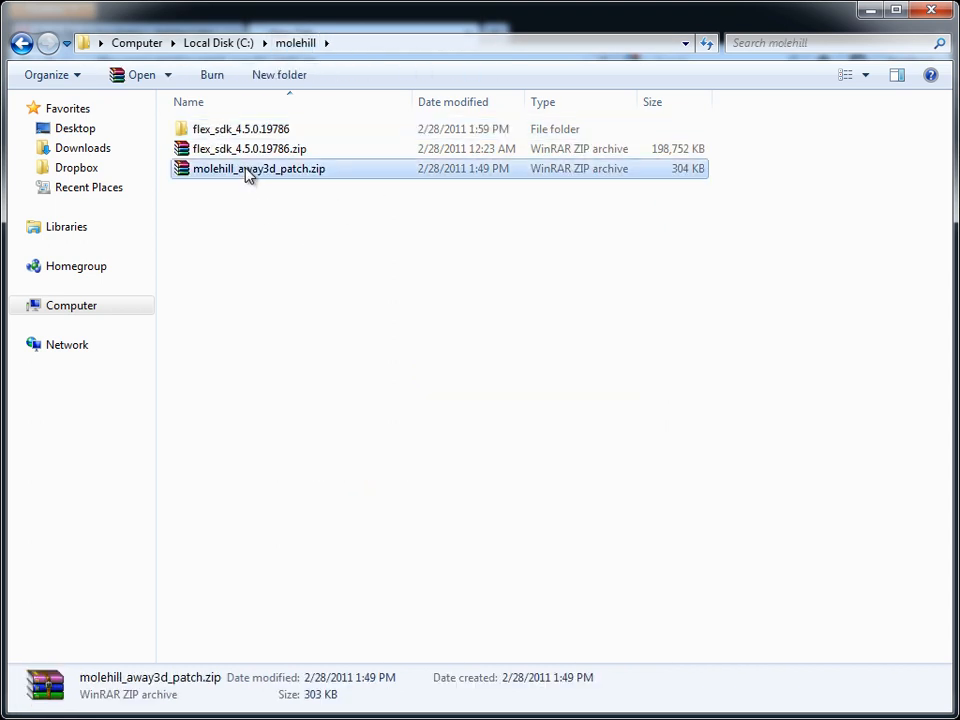
right_click(258, 168)
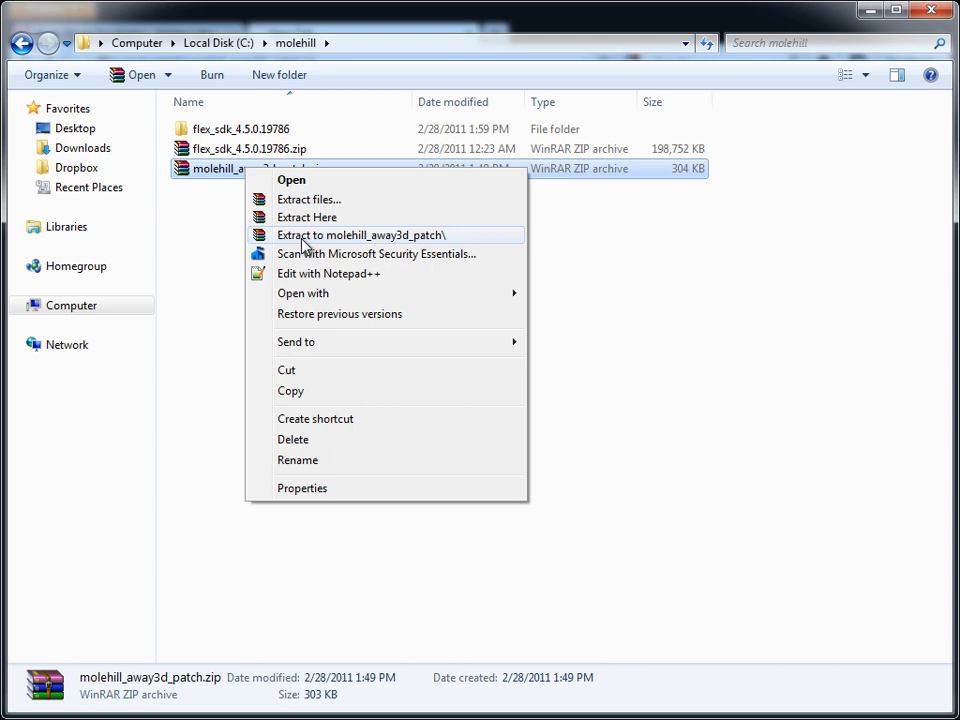
click(360, 234)
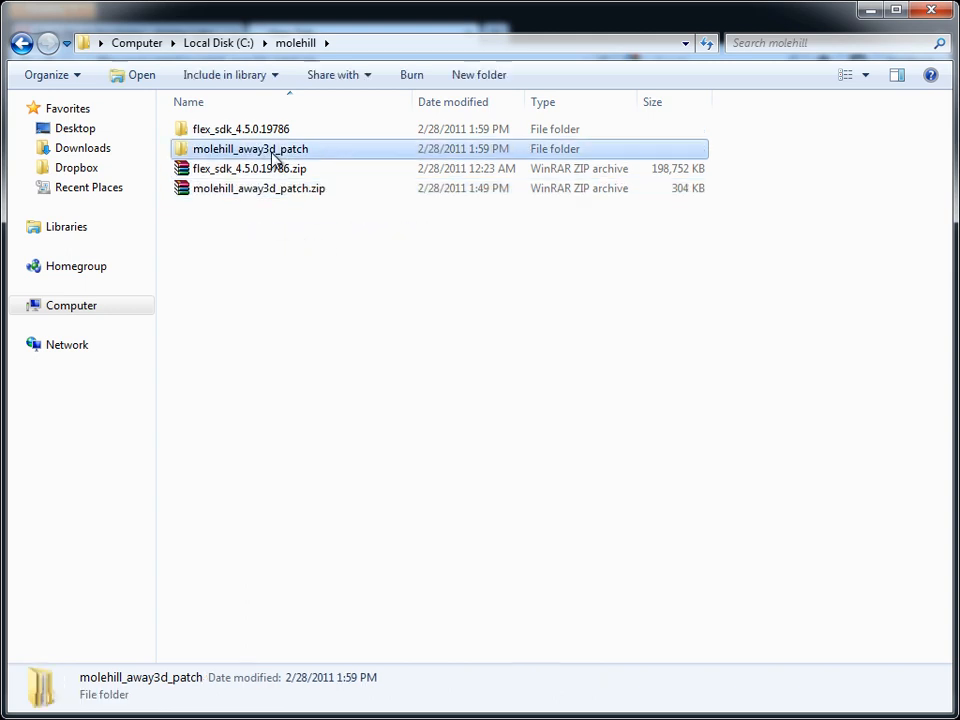
double_click(250, 148)
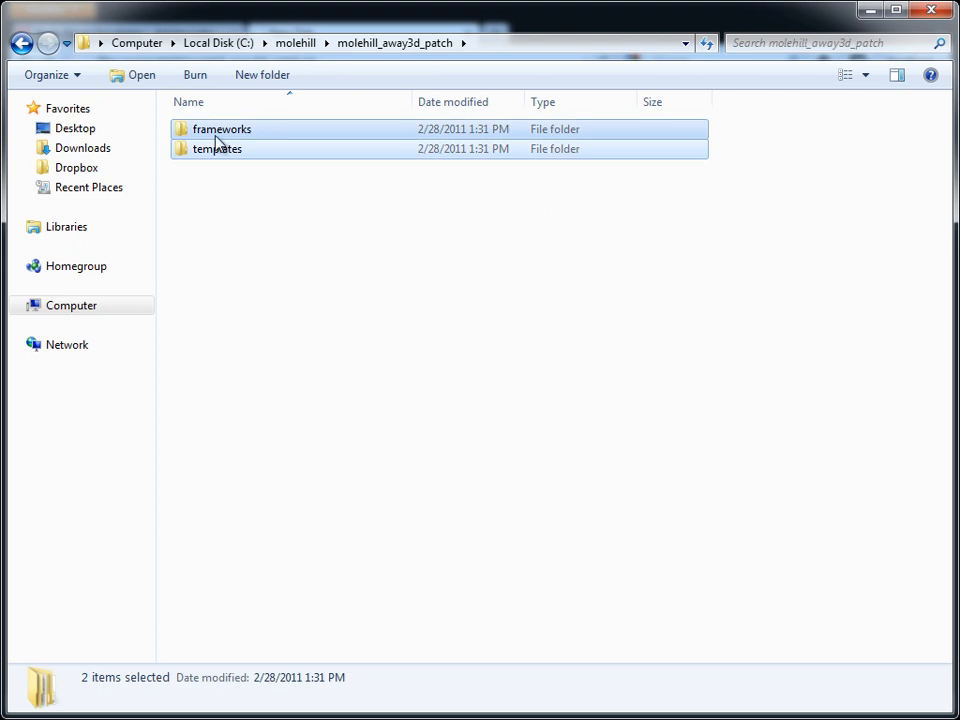
right_click(216, 148)
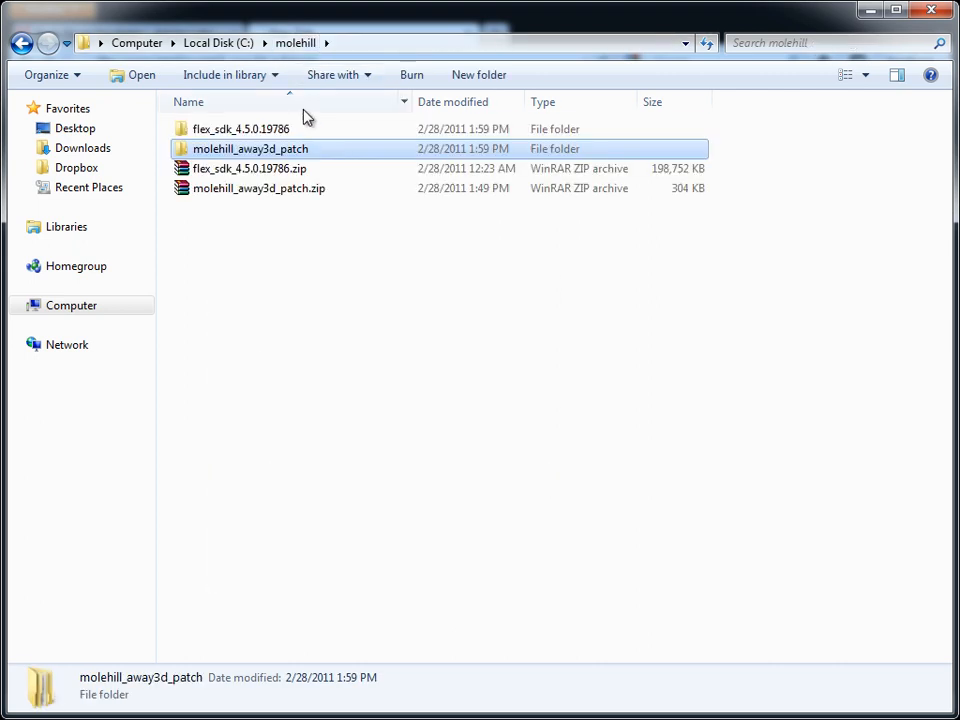
Paste them into flex_sdk_4.5.0.19786, merging every conflicting folder.
double_click(240, 128)
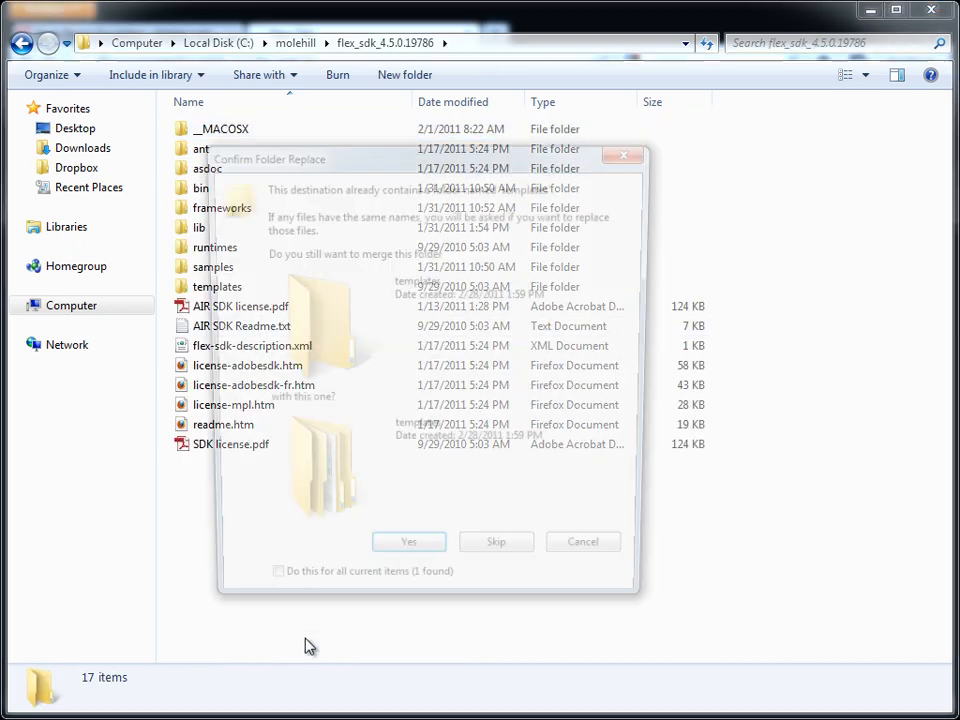
click(264, 596)
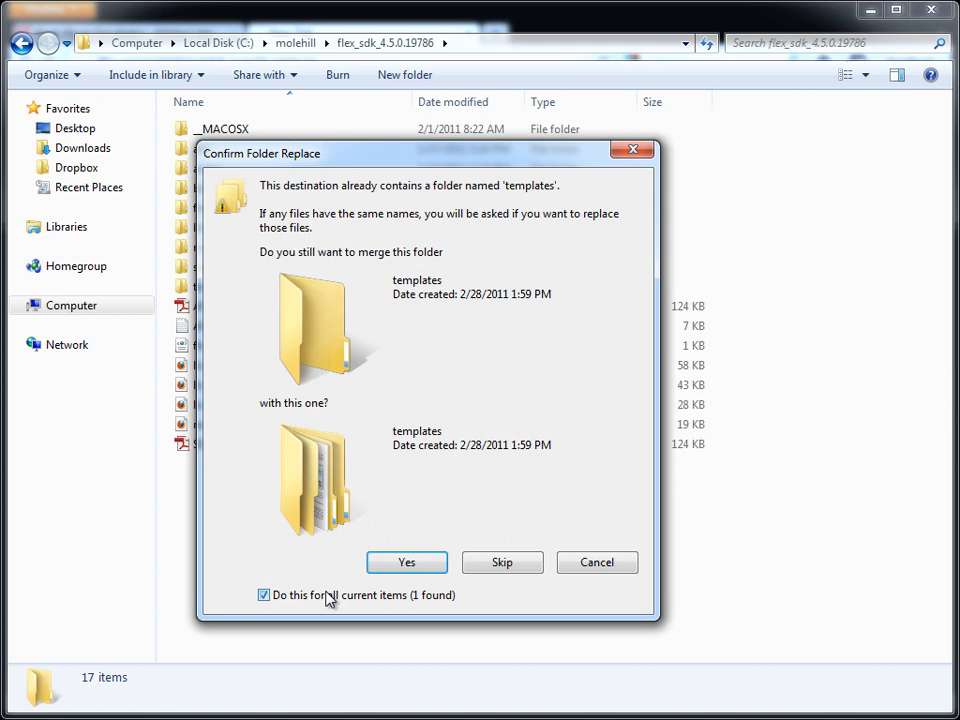
click(406, 562)
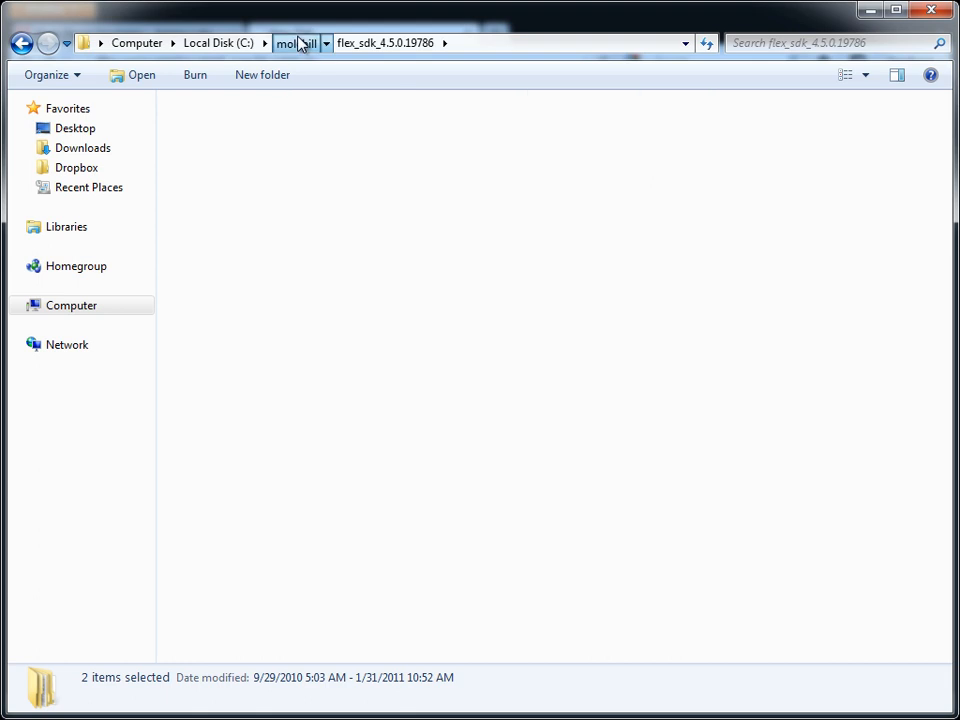
Return to the molehill folder listing the SDK and patch folders with their zips.
click(296, 44)
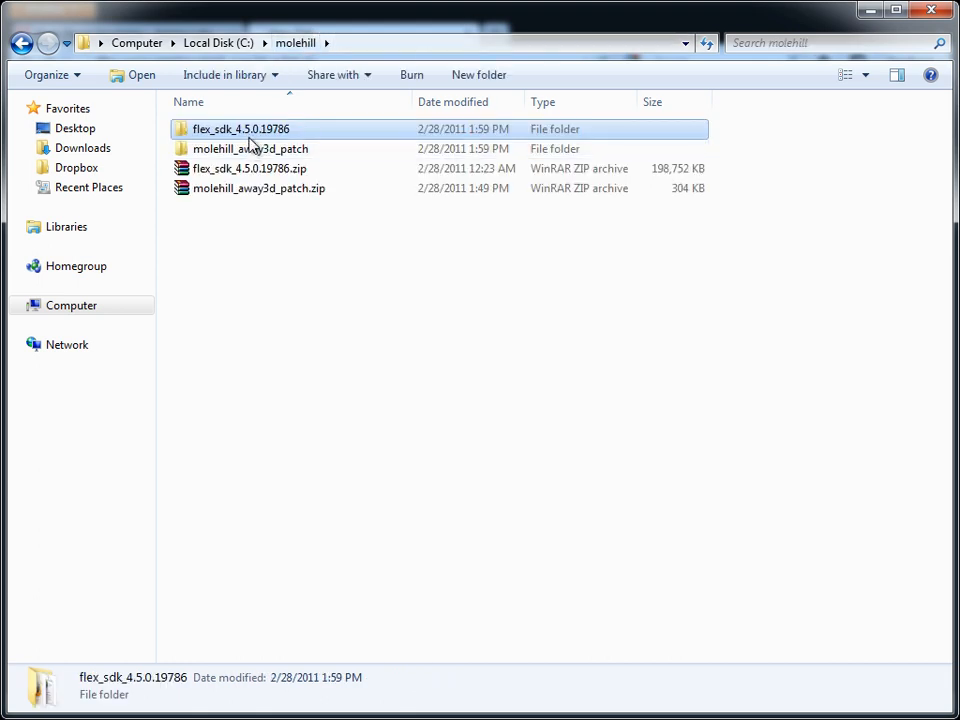
click(312, 292)
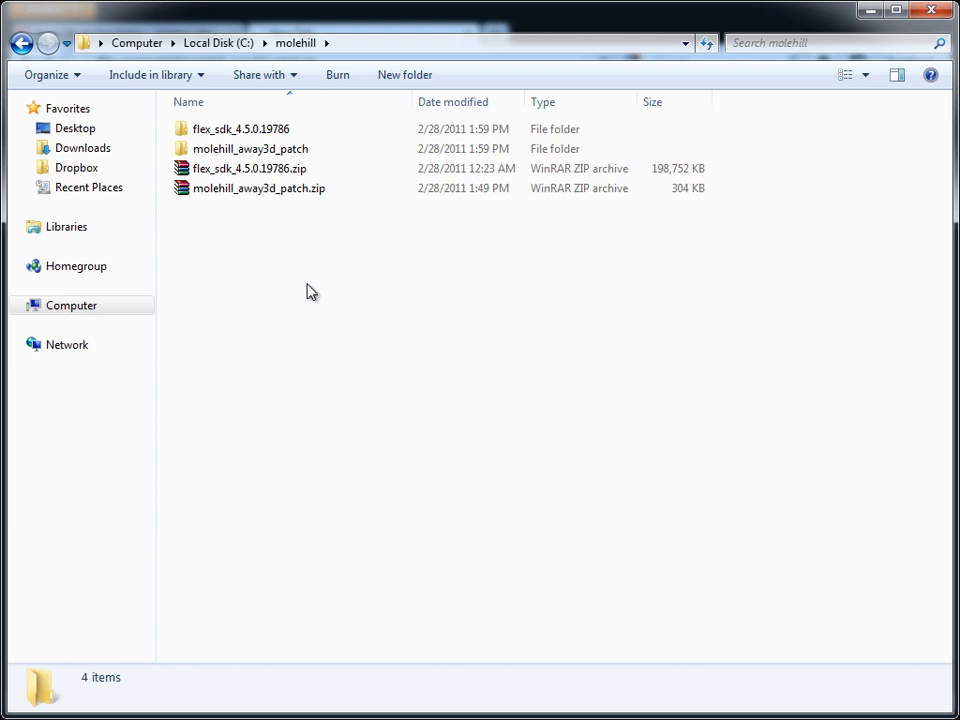
mouse_move(818, 172)
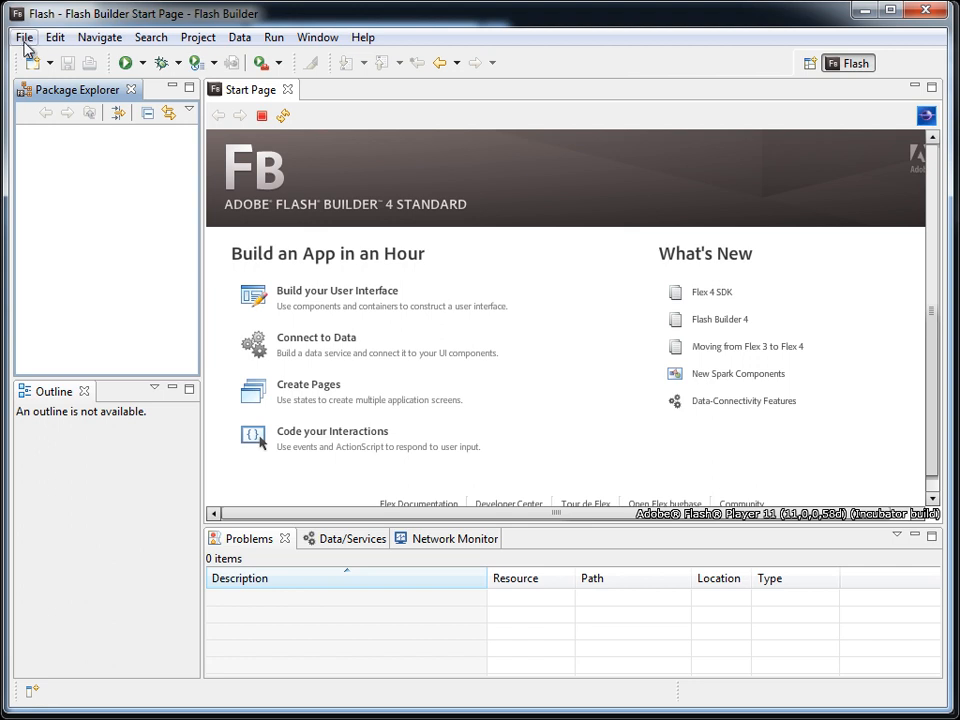
Start a new ActionScript project and bring up the Flex SDK configuration.
click(24, 36)
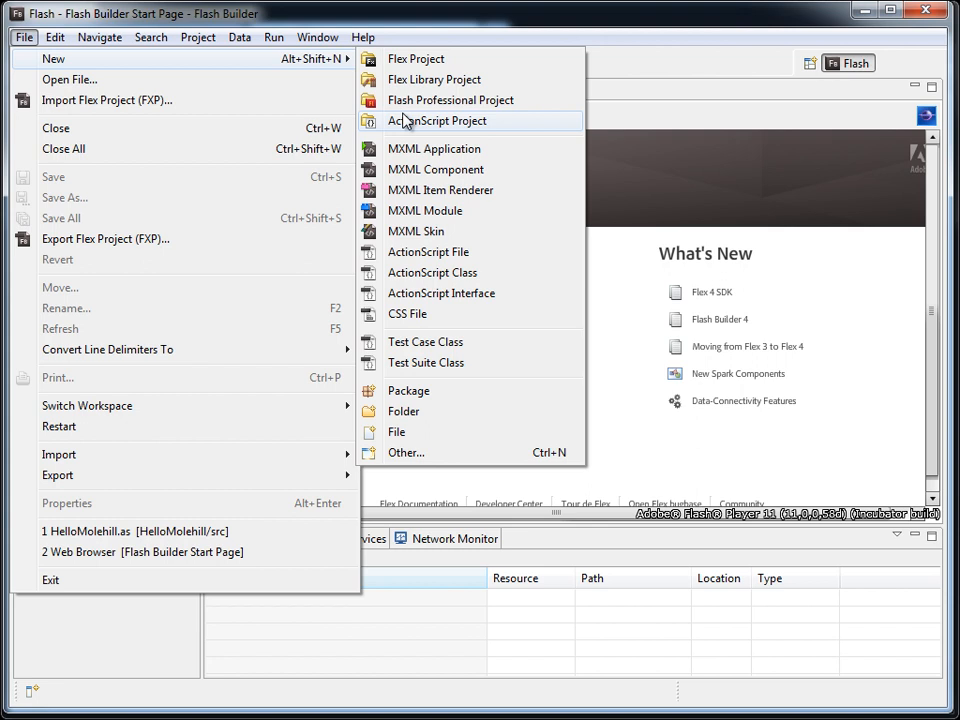
click(436, 120)
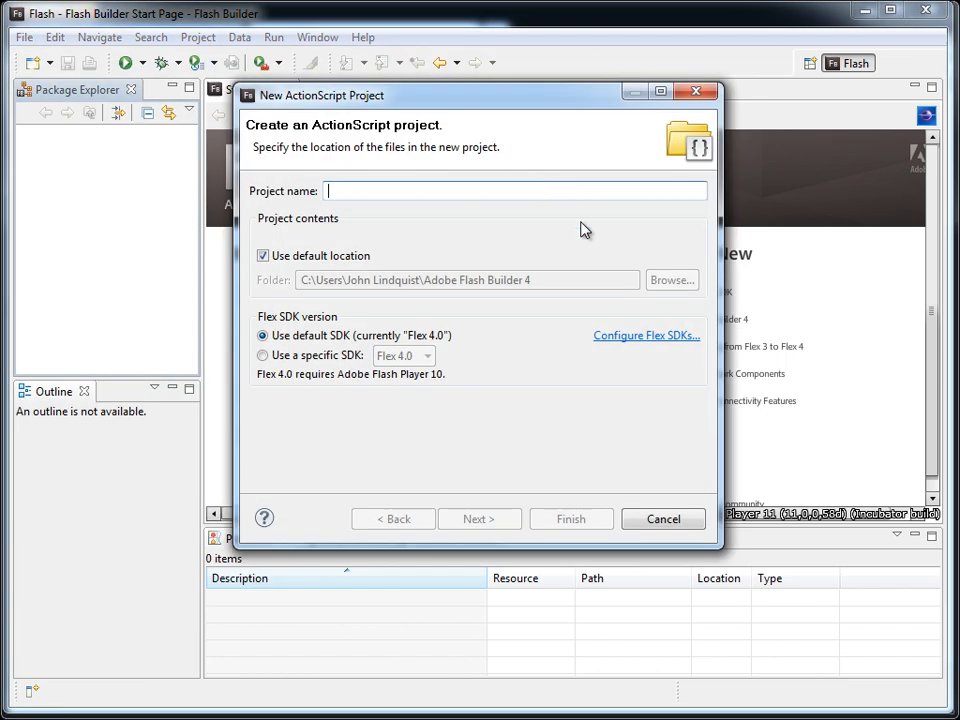
click(646, 336)
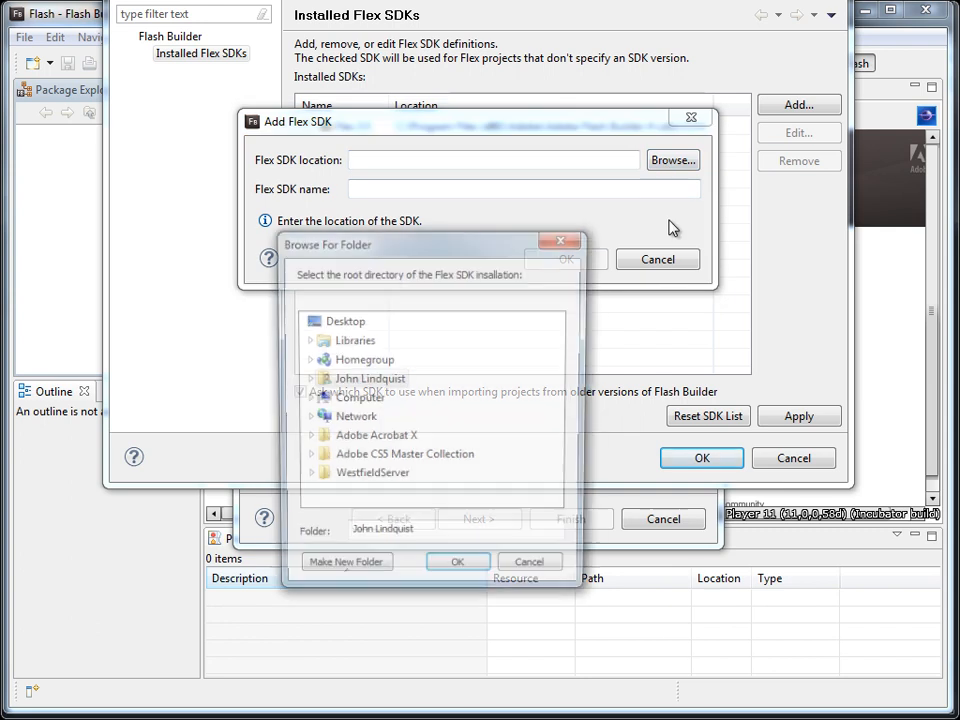
Add C:\molehill\flex_sdk_4.5.0.19786 as an installed SDK named molehill.
click(308, 400)
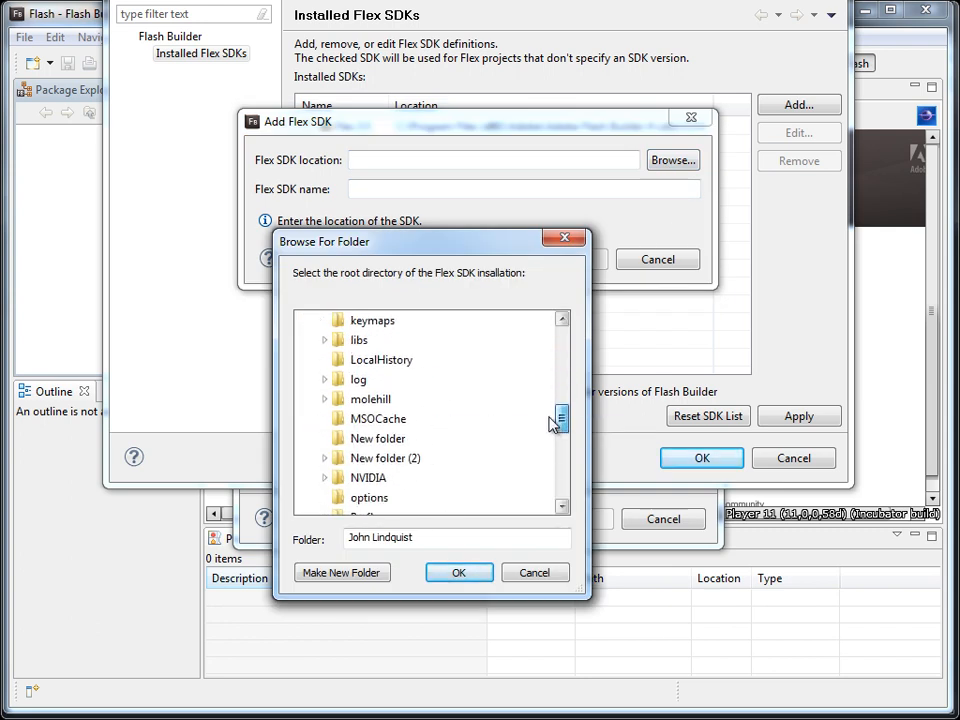
scroll(down, 3)
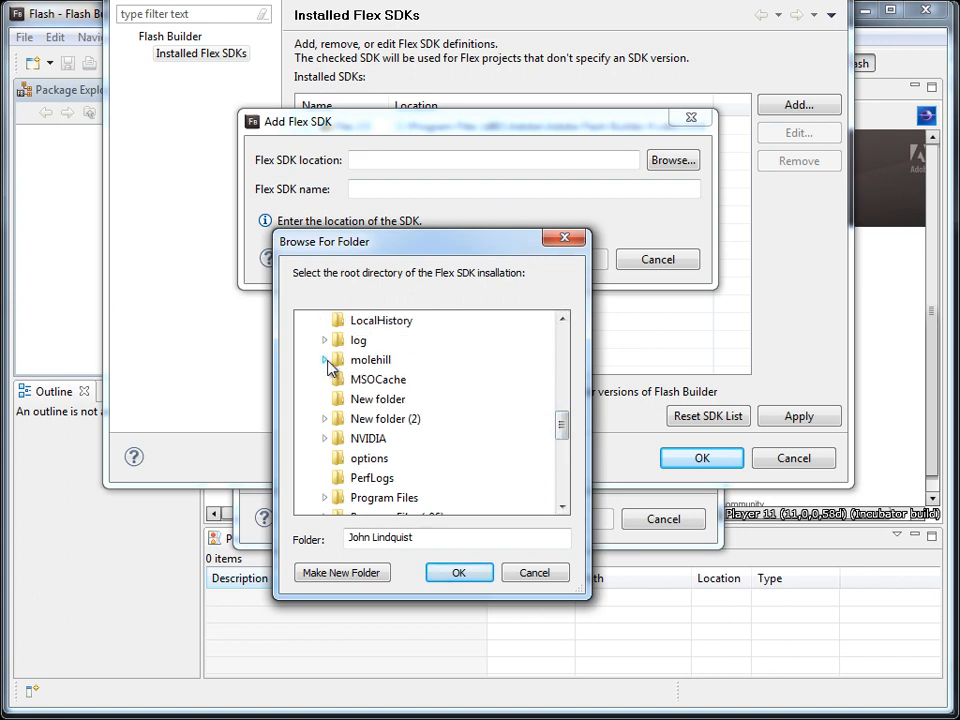
click(324, 360)
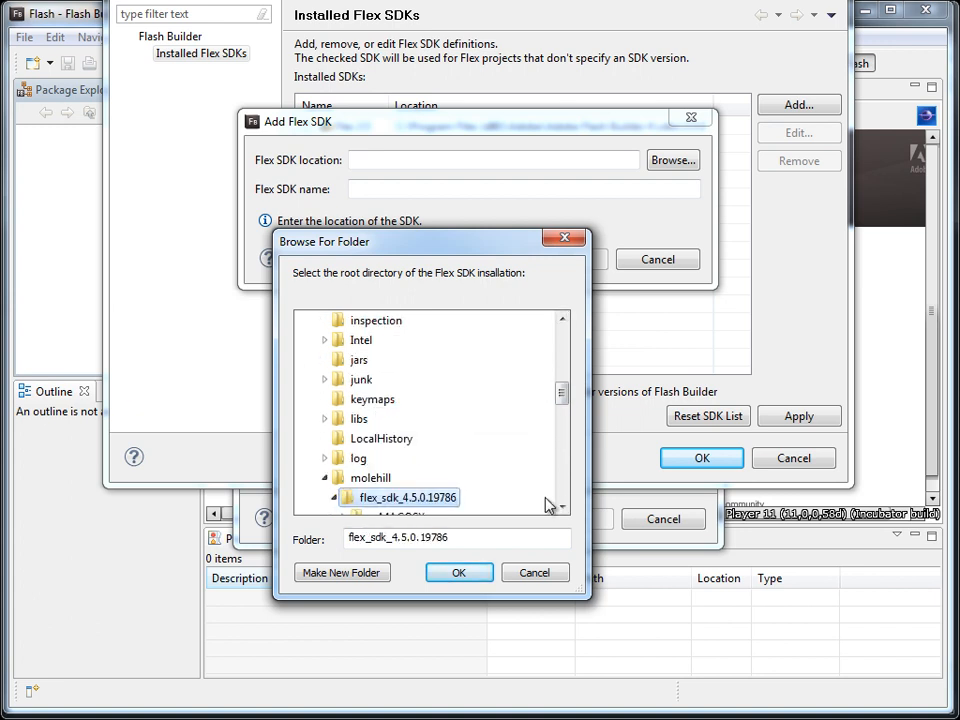
click(460, 572)
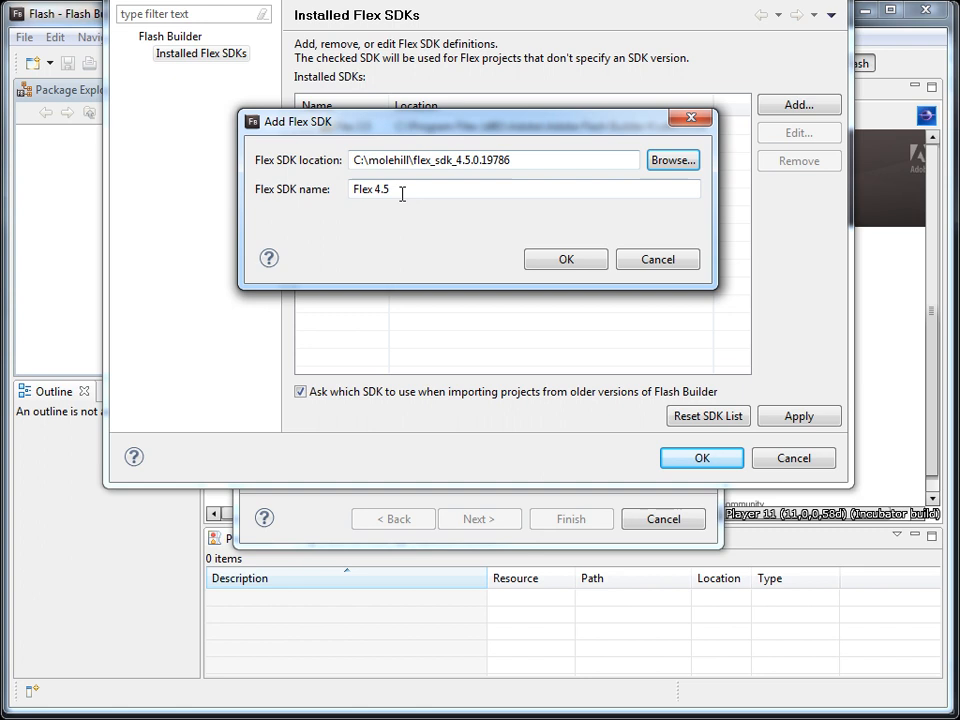
text(molehil)
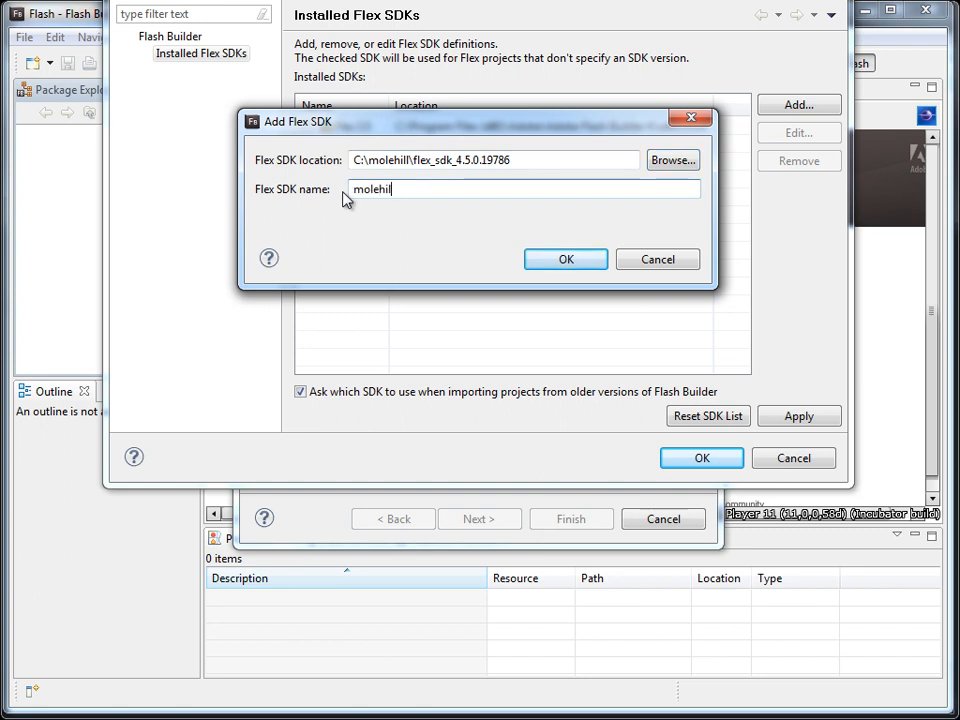
click(564, 260)
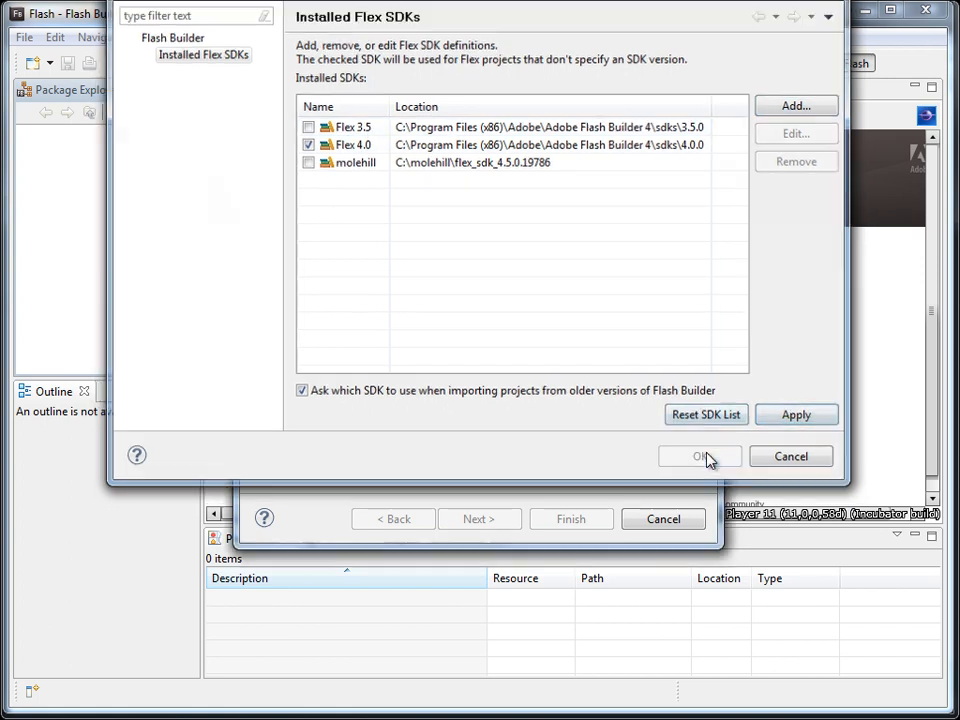
click(700, 456)
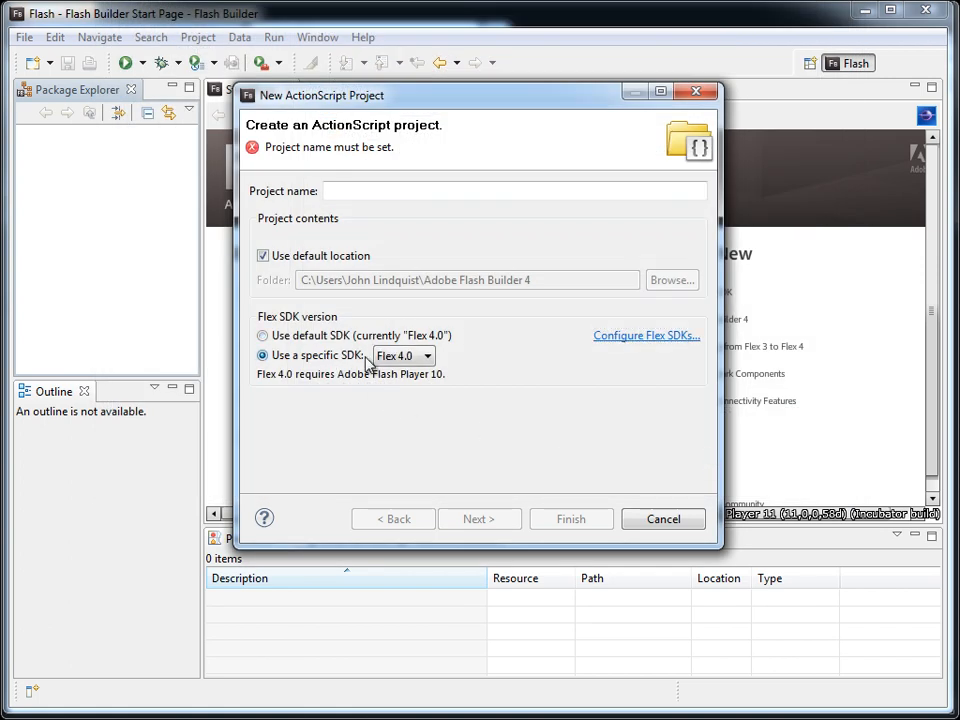
Create the HelloMolehill project on the molehill SDK and start editing its class body.
click(400, 356)
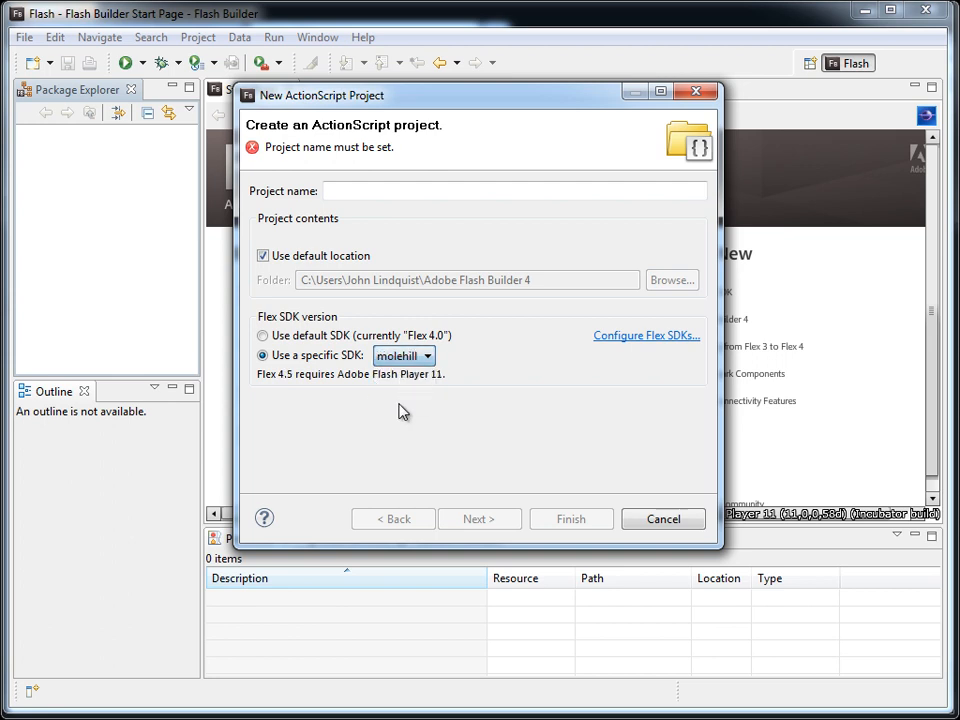
text(H)
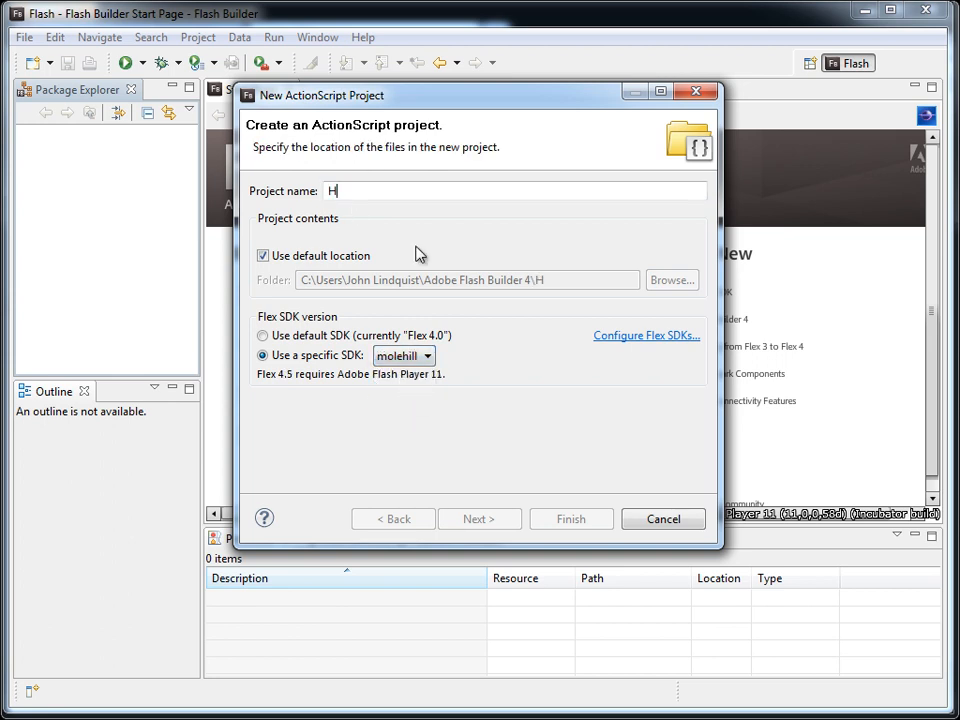
text(elloMolehill)
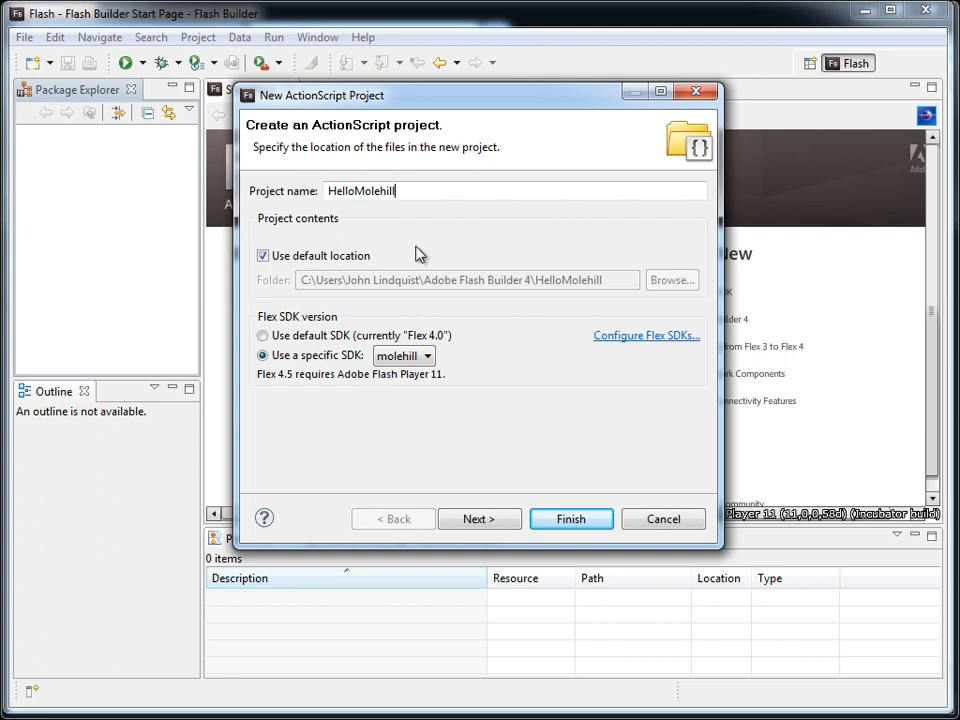
click(570, 518)
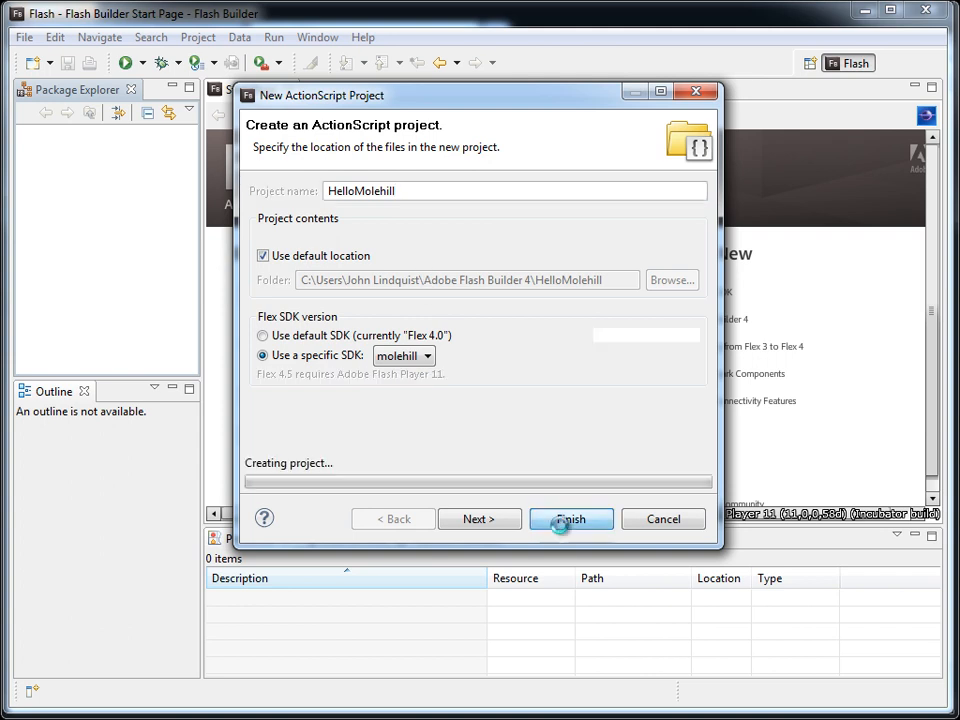
click(570, 520)
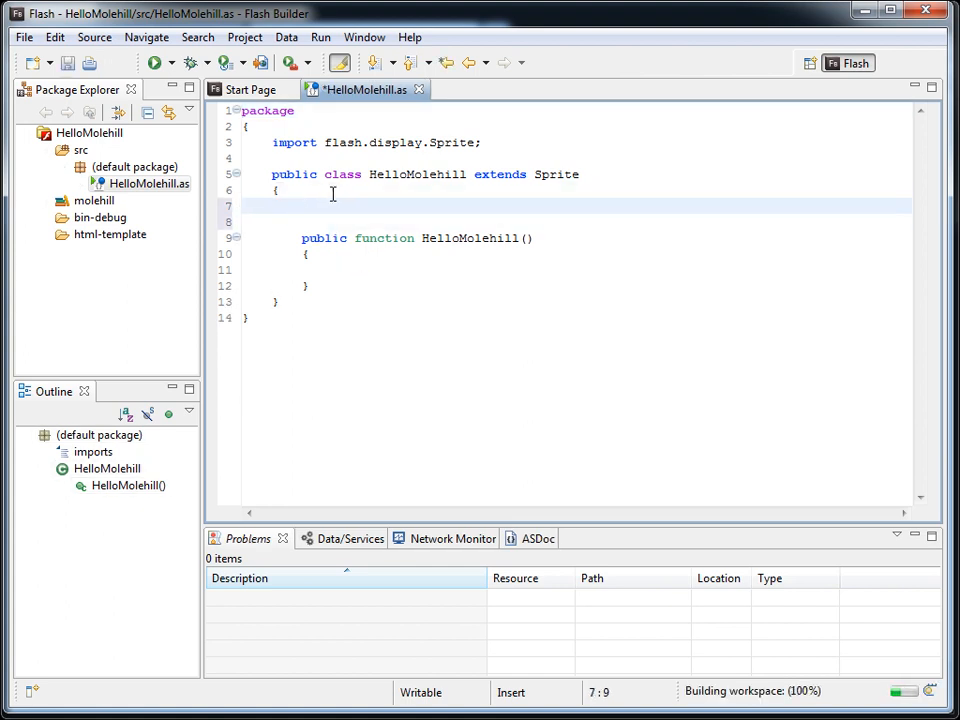
Declare private var view:View3D and private var cube:Cube with auto-added Away3D imports.
text(private var)
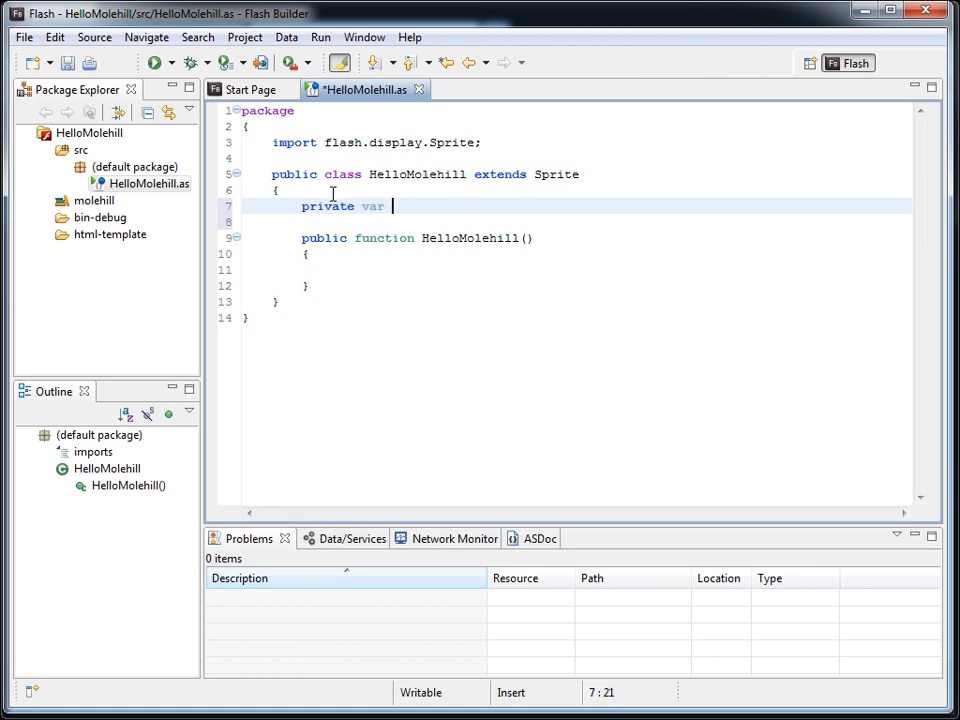
text(view:)
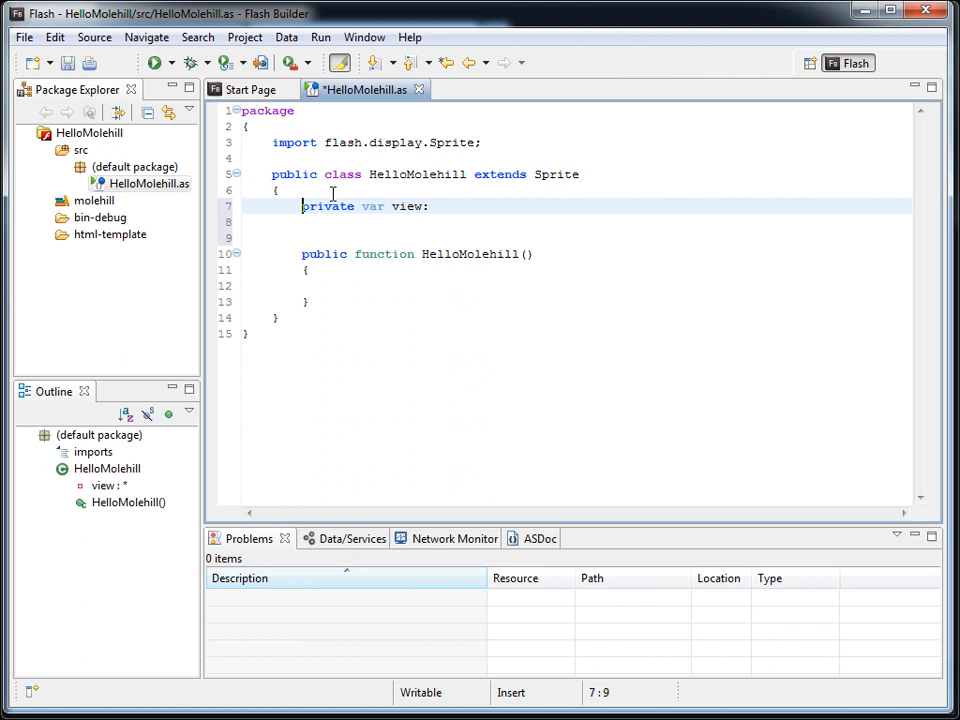
text(View3D;)
text(privat)
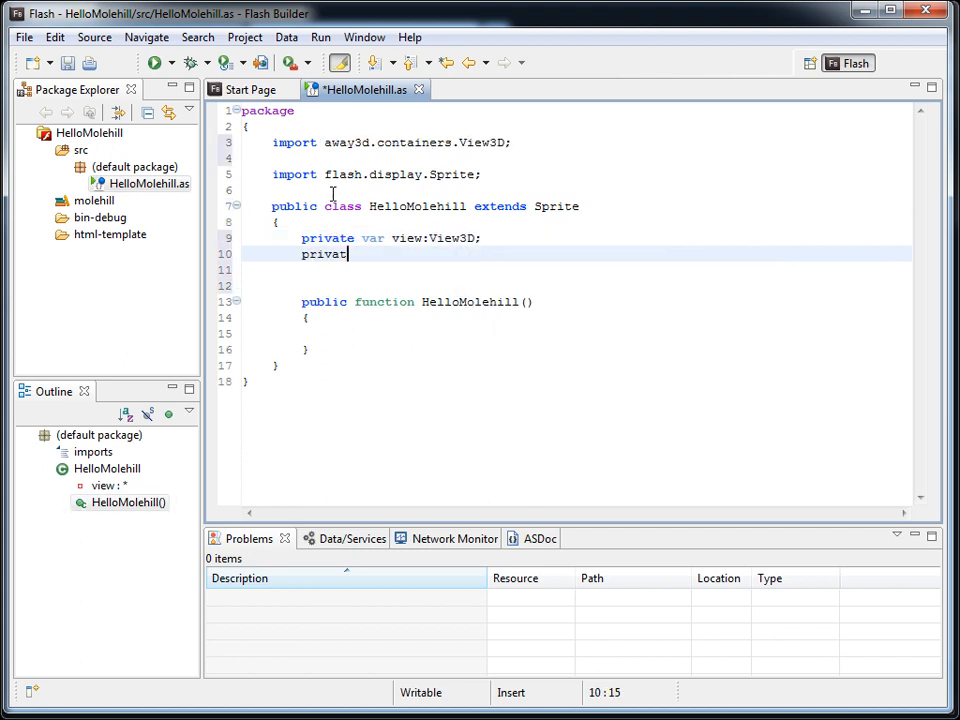
text(e var cube:Cube;)
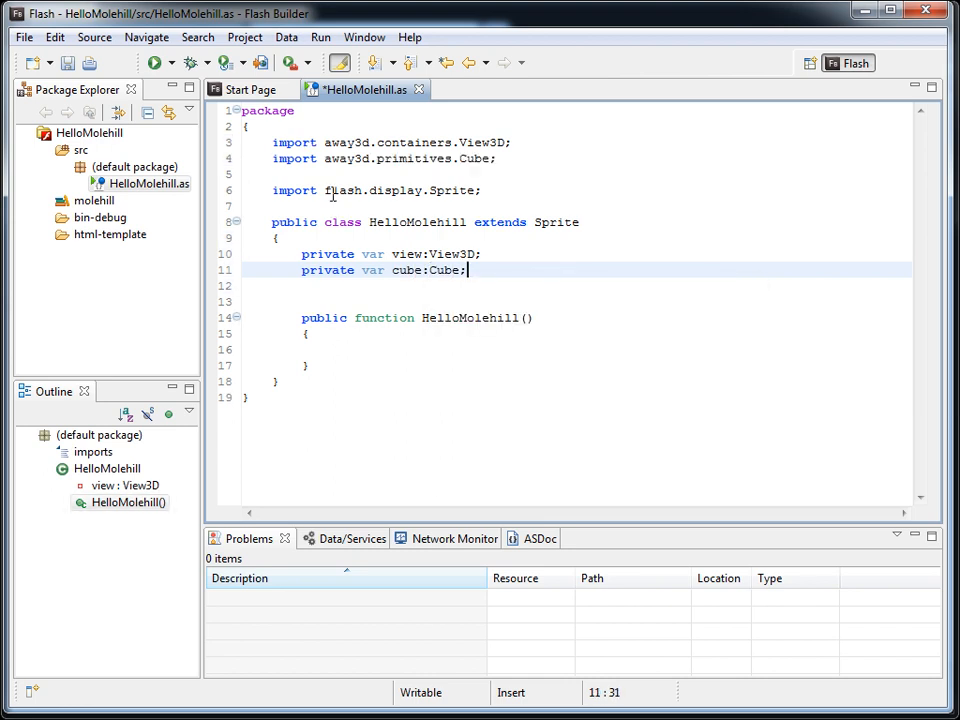
text(priva)
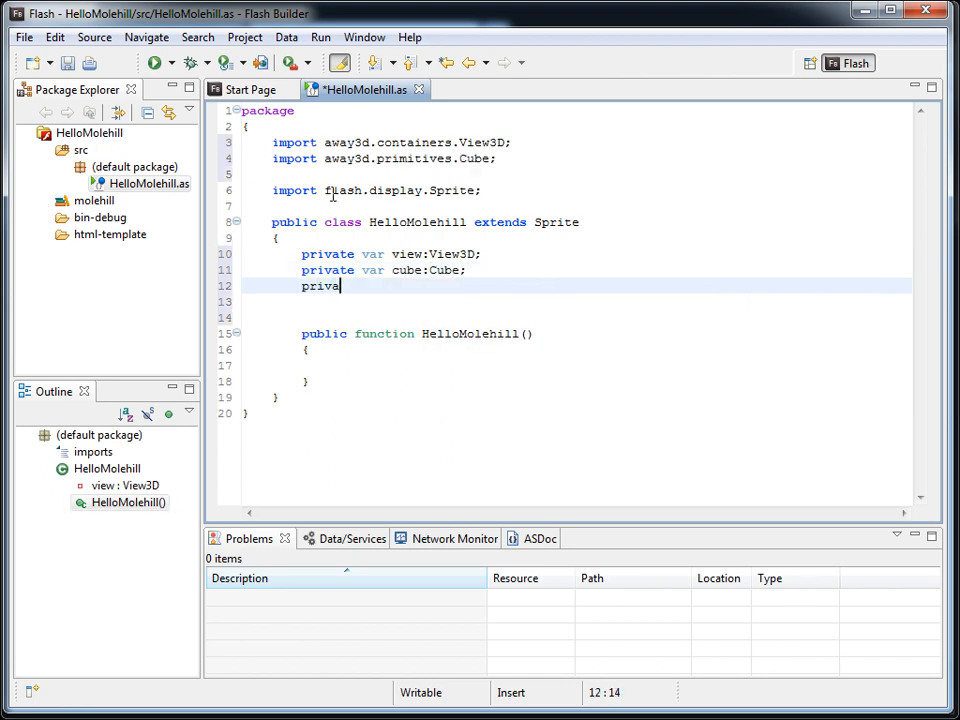
text(te)
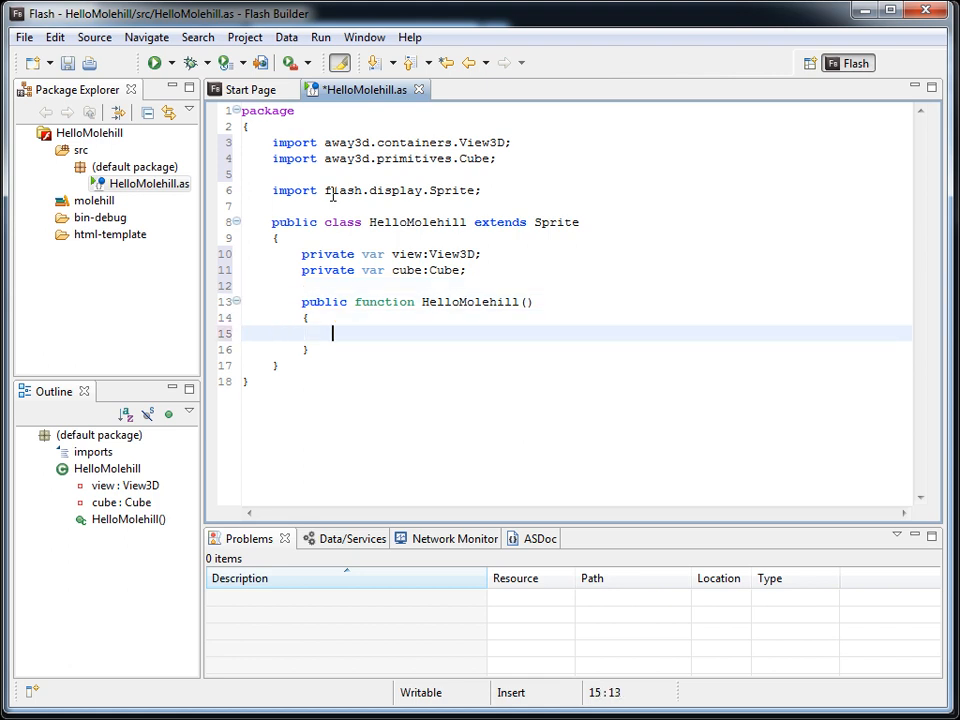
In the constructor, create the View3D, addChild it, and instantiate the cube.
text(view = new)
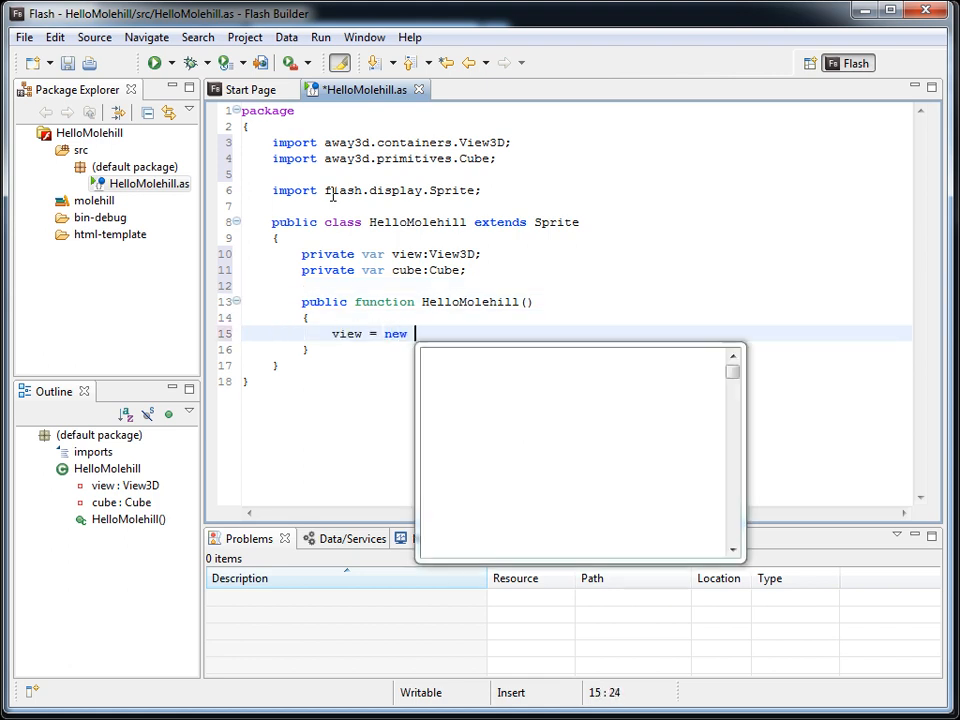
text(View3D();)
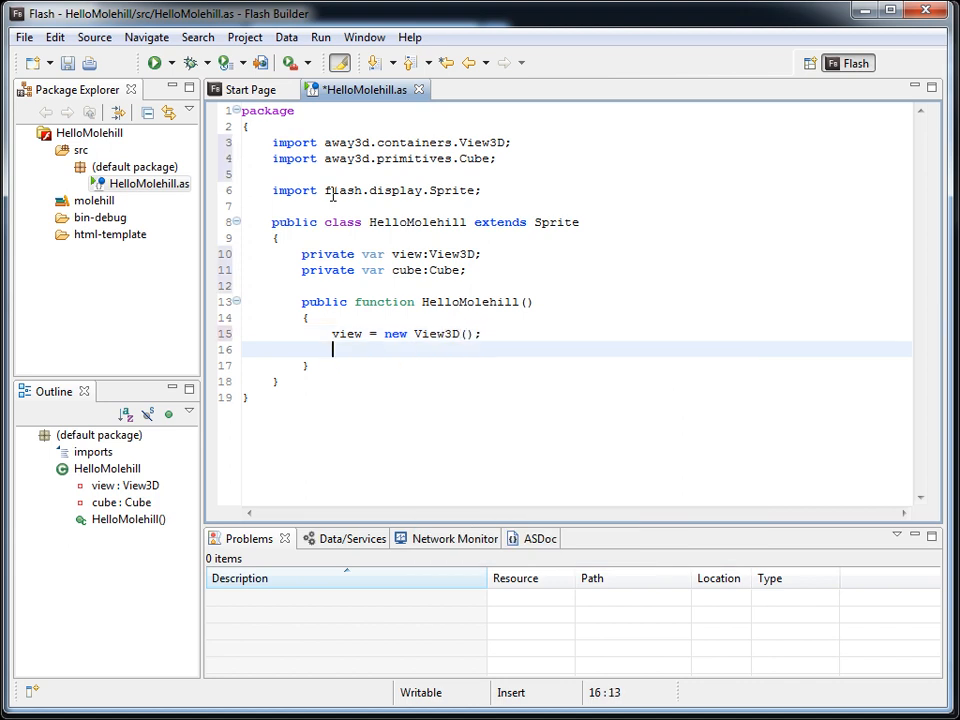
text(add)
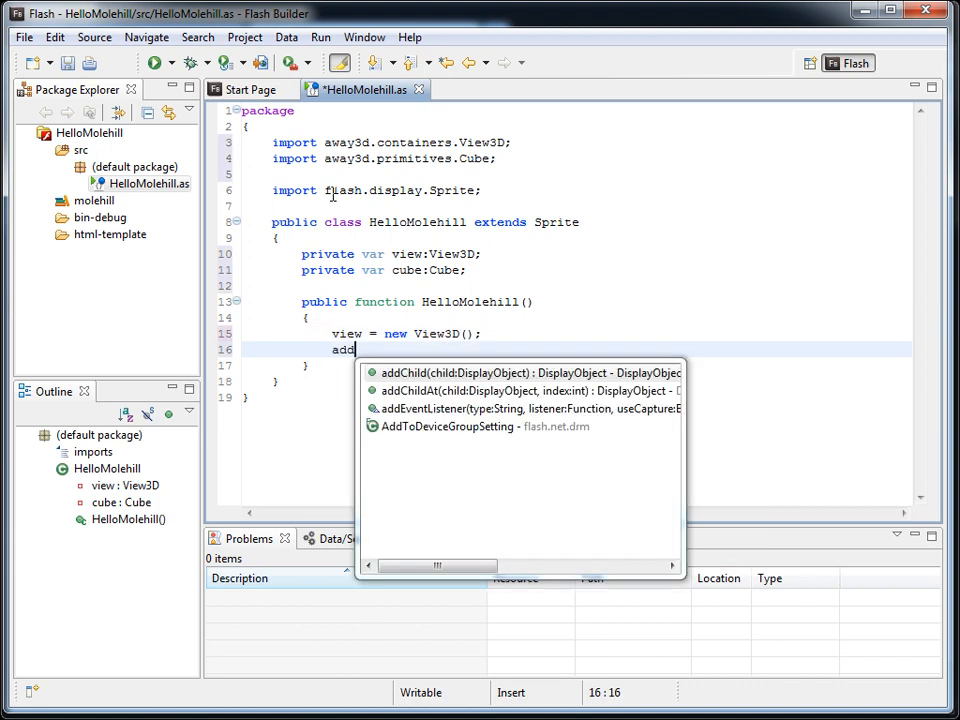
text(Child(view);)
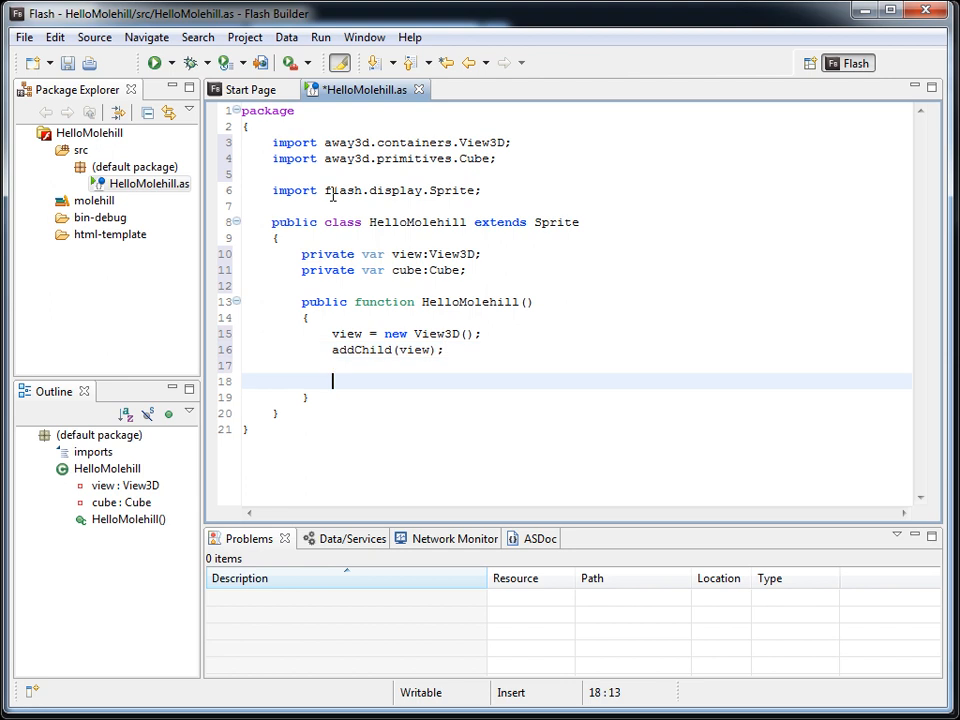
text(cube = new Cube)
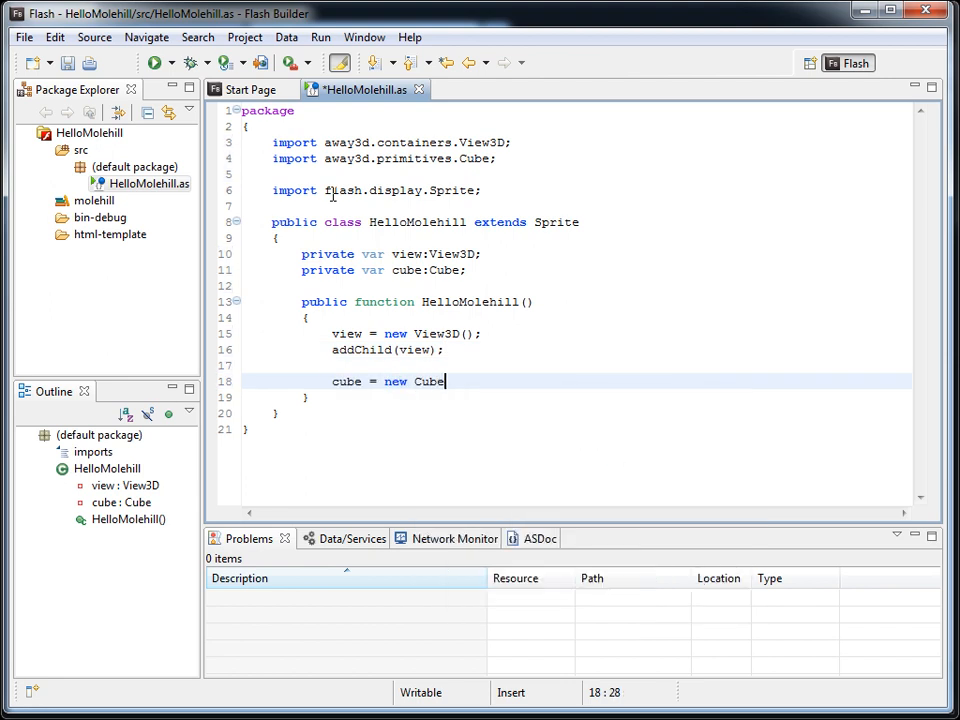
text(();)
text(var)
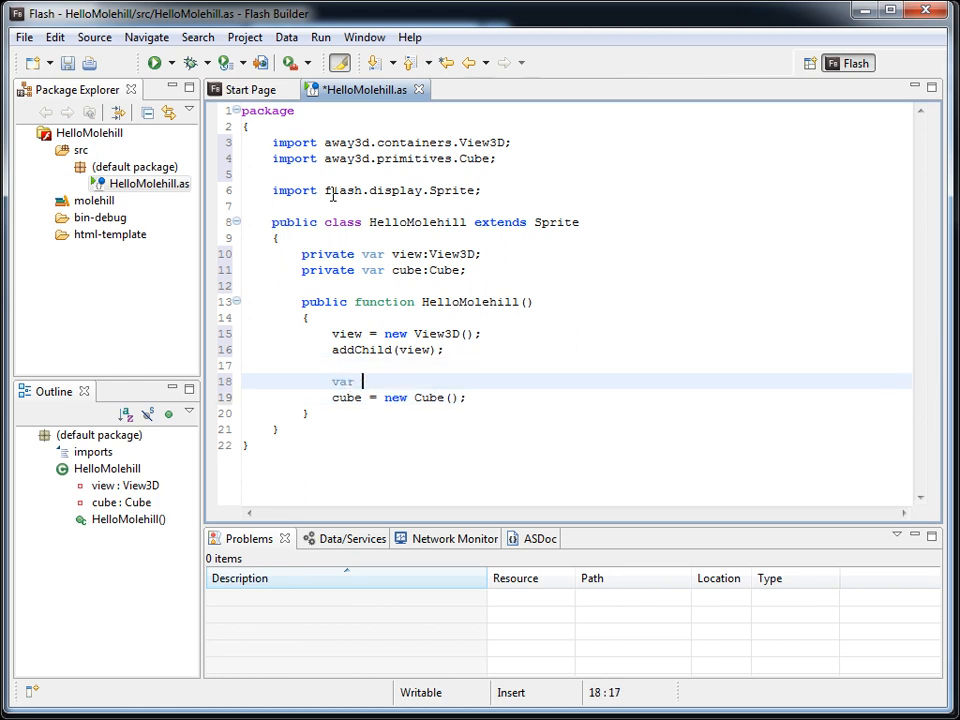
Define a red ColorMaterial(0xff0000) and pass it to new Cube(material).
text(material:ColorMaterial = new)
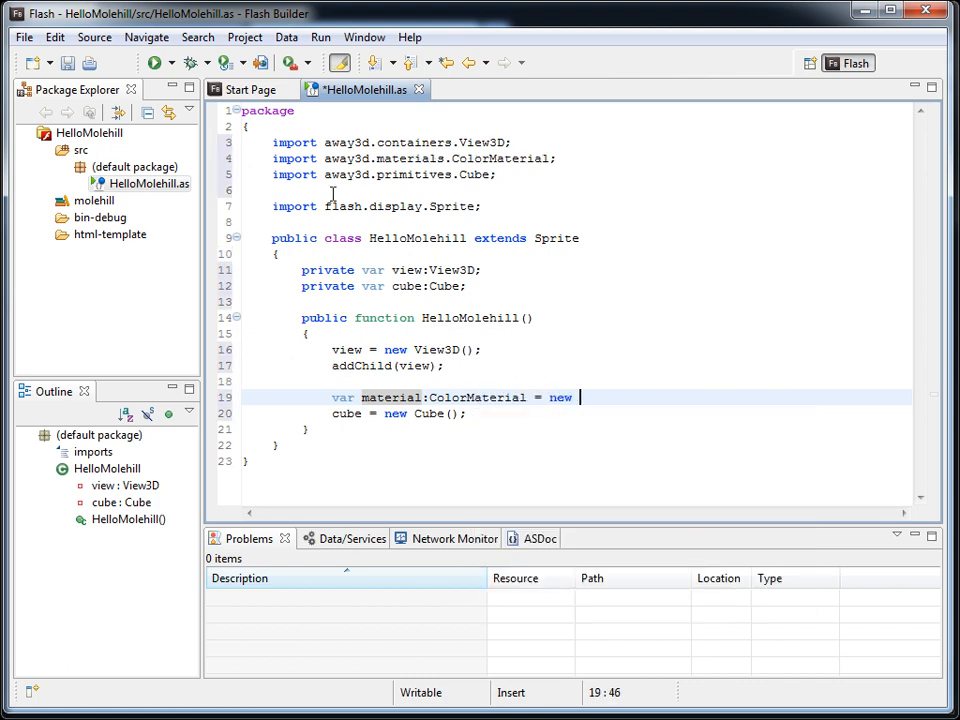
text(ColorMaterial)
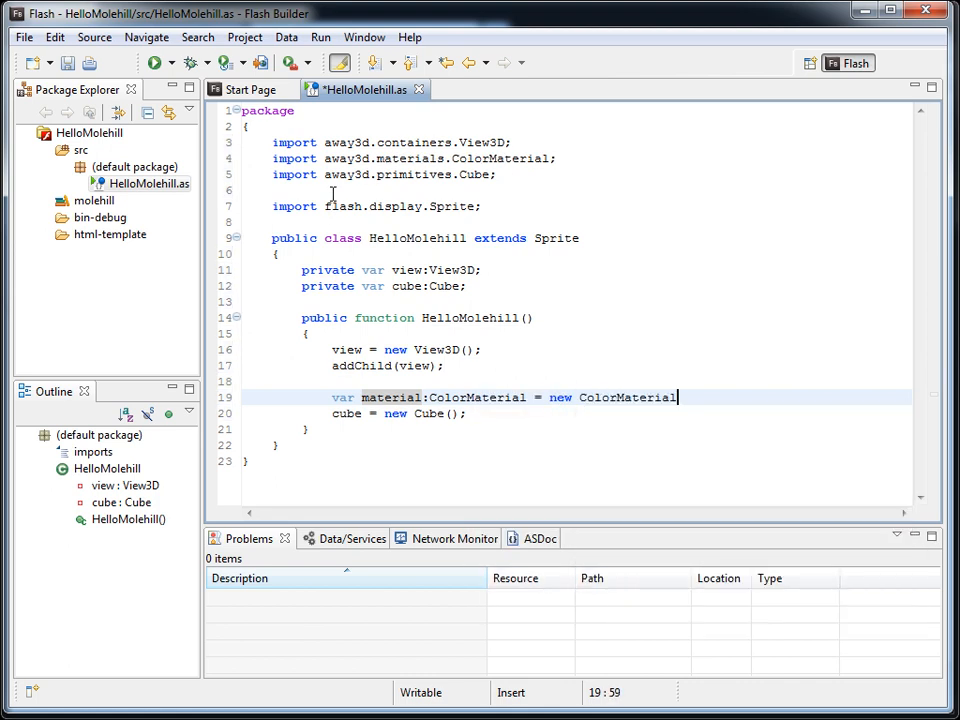
text((0)
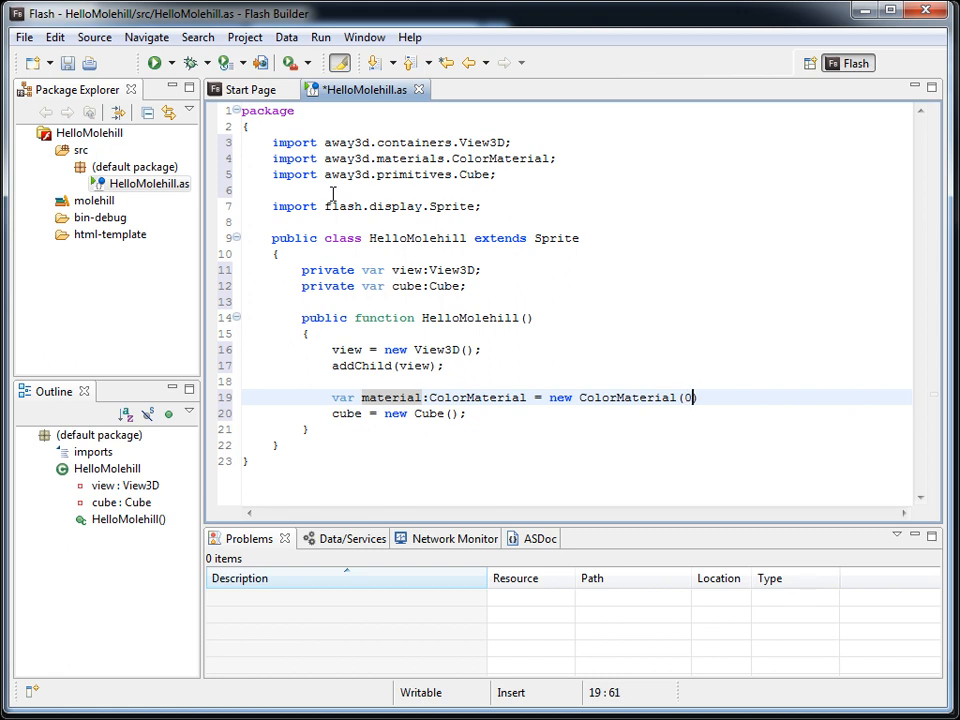
text(xff000)
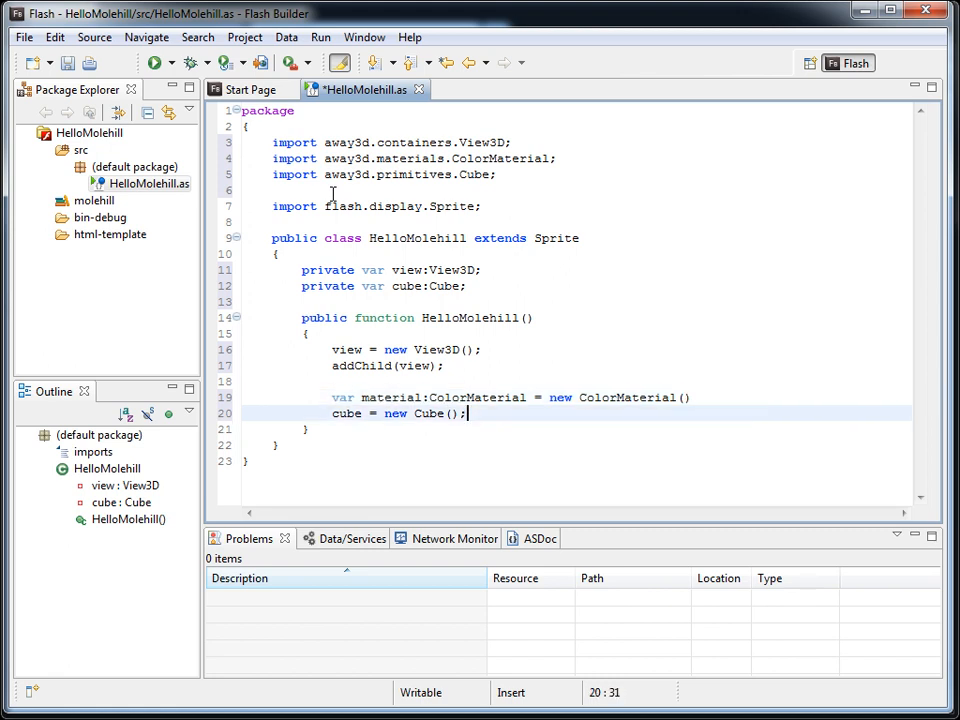
text(material)
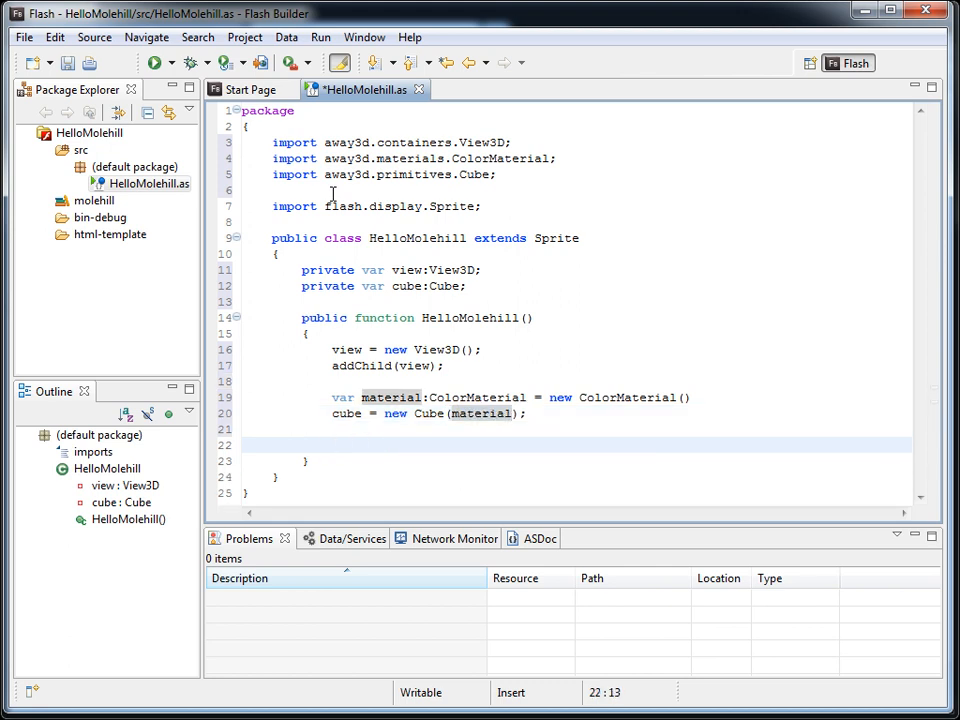
Add the cube via view.scene.addChild and register an Event.ENTER_FRAME listener.
text(view.)
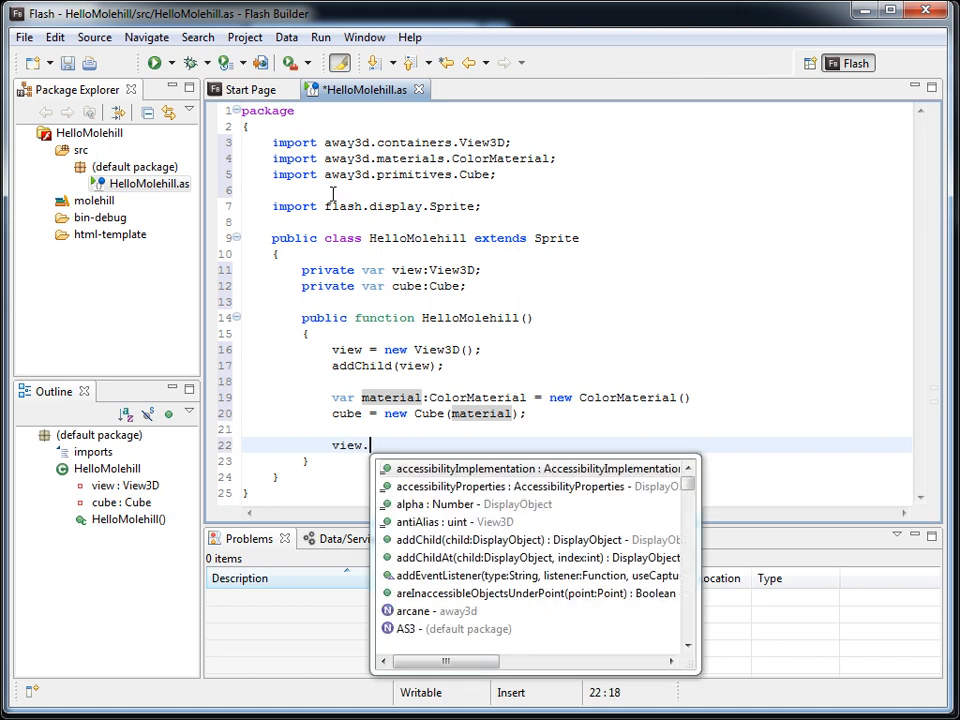
text(scene.addChild()
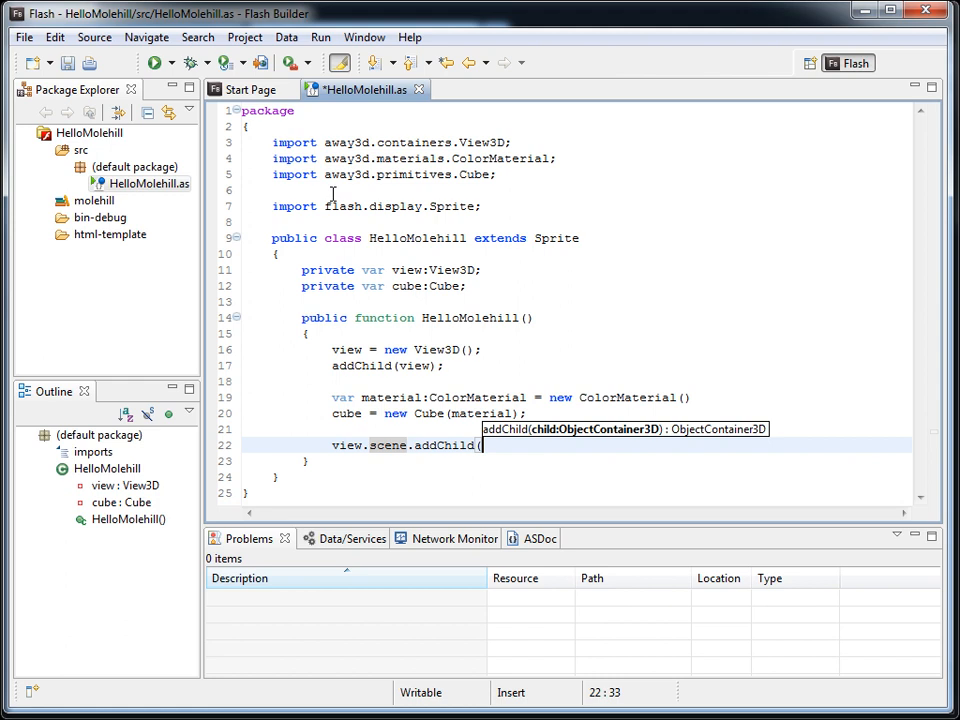
text(cube);)
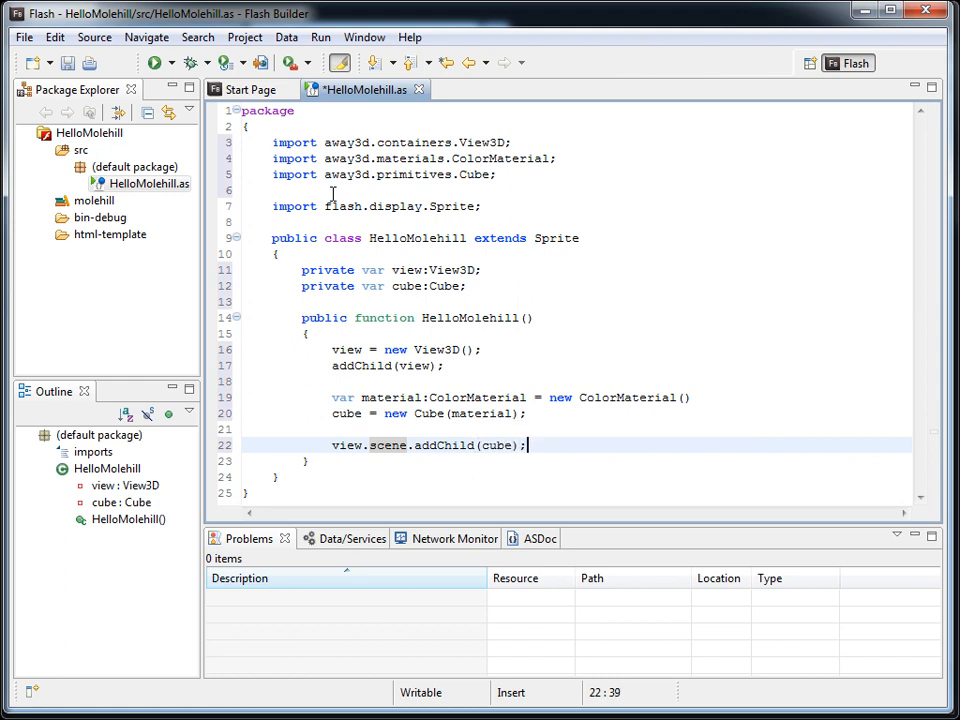
text(addEve)
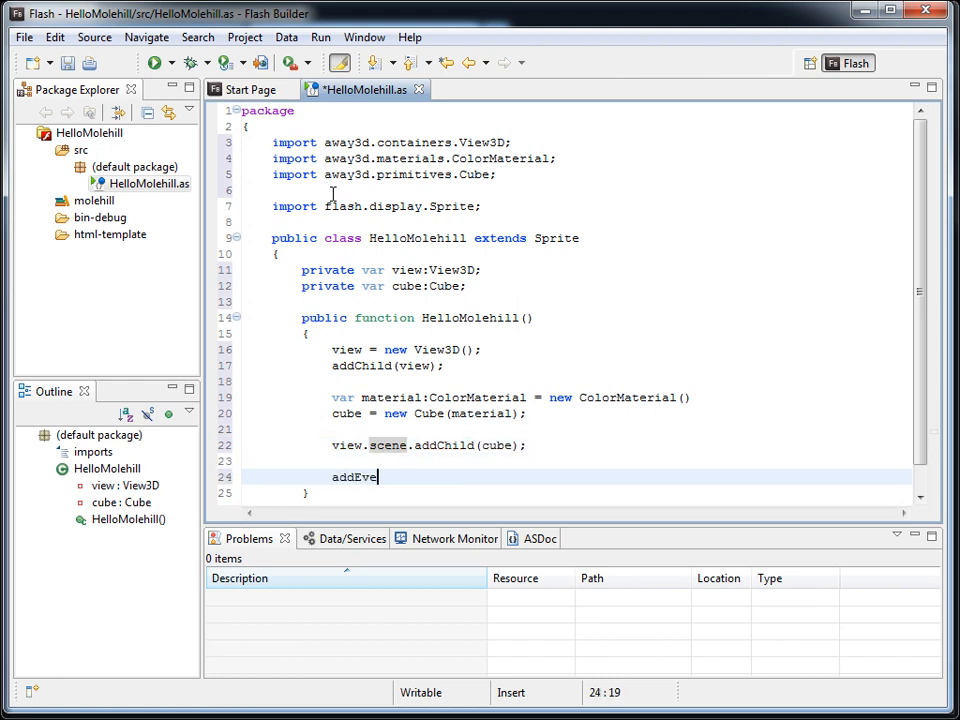
text(ntListener(Event.ENTER_FRAME, onEnterFrame);)
text(pri)
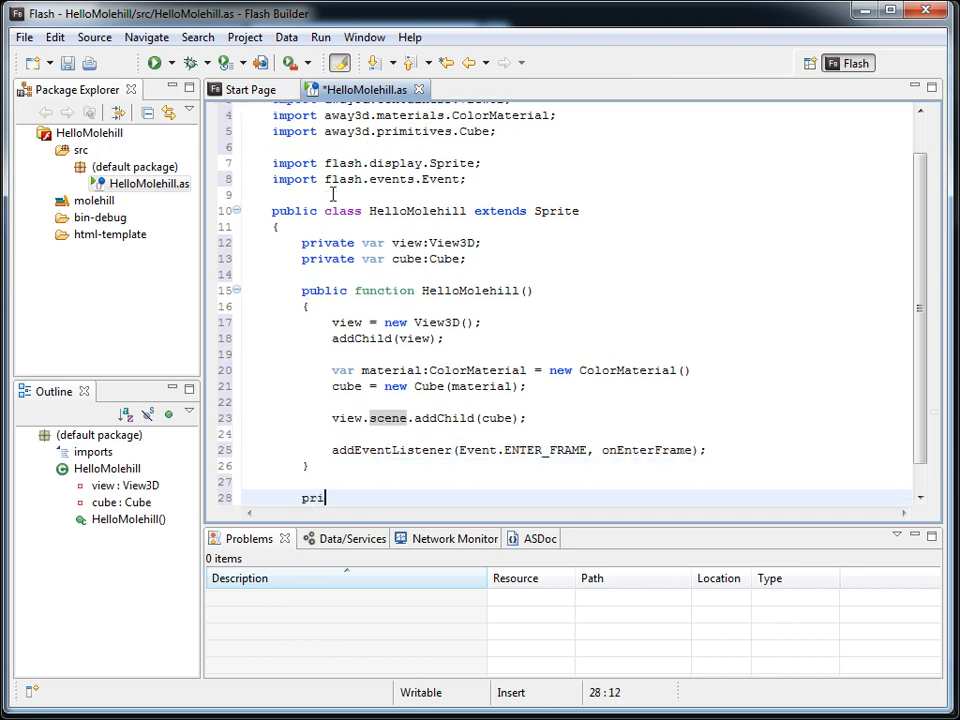
Declare private function onEnterFrame(event:Event):void.
text(vate)
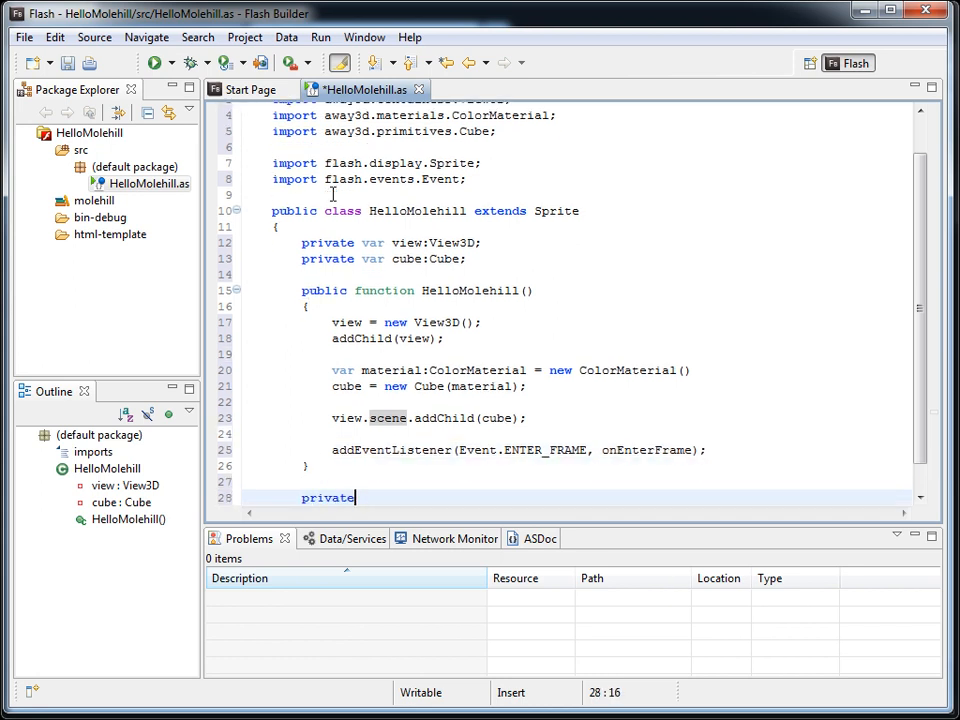
text(function onEntefFra)
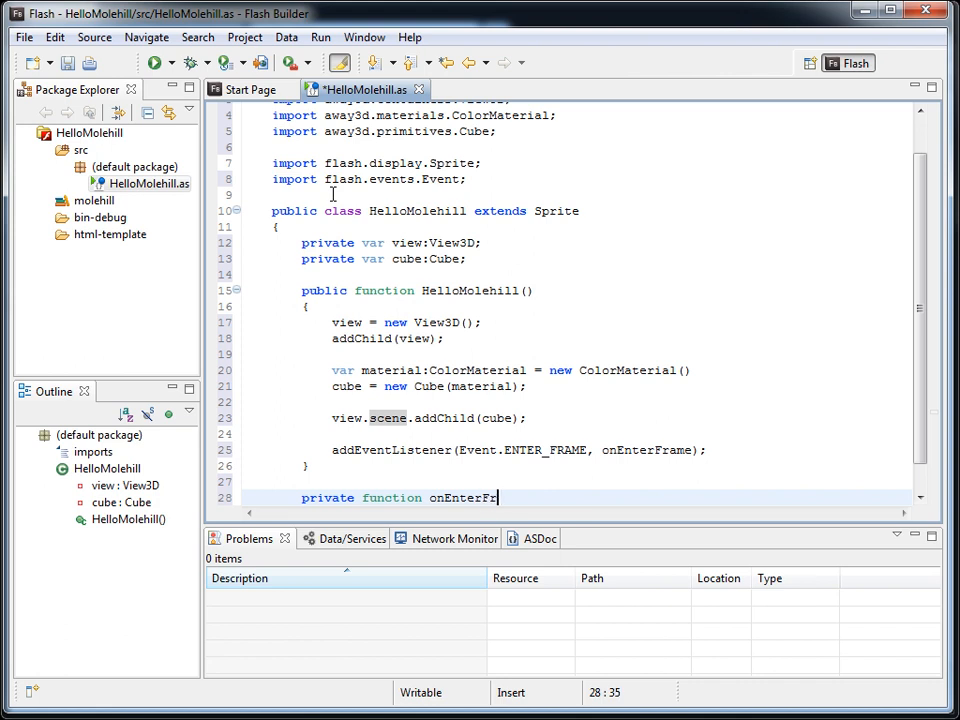
text(ame(event:E)
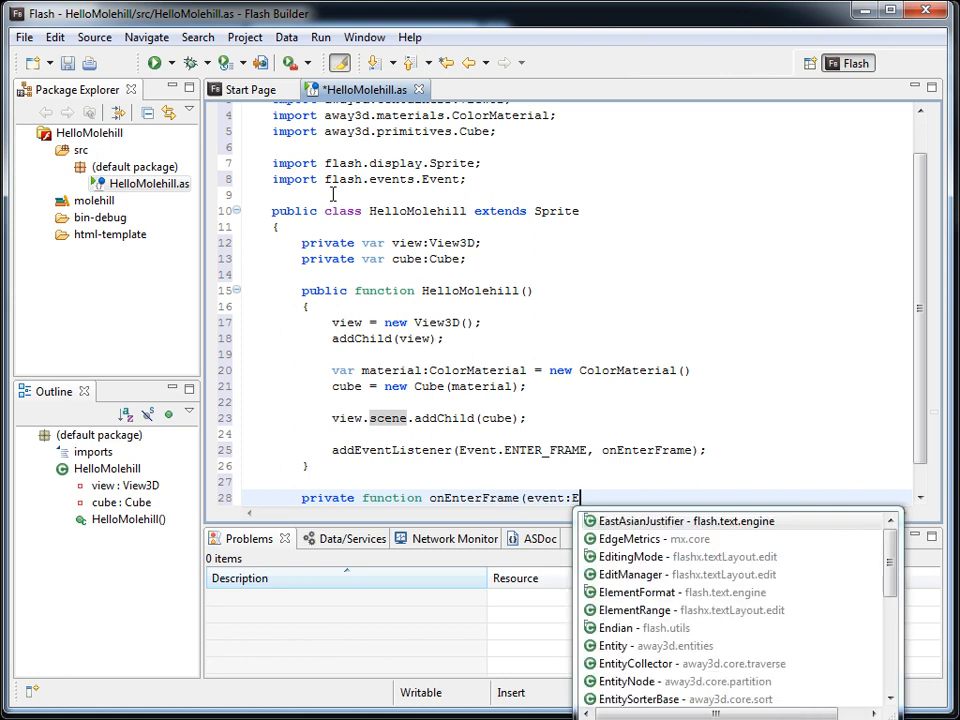
text(vent):void)
text({)
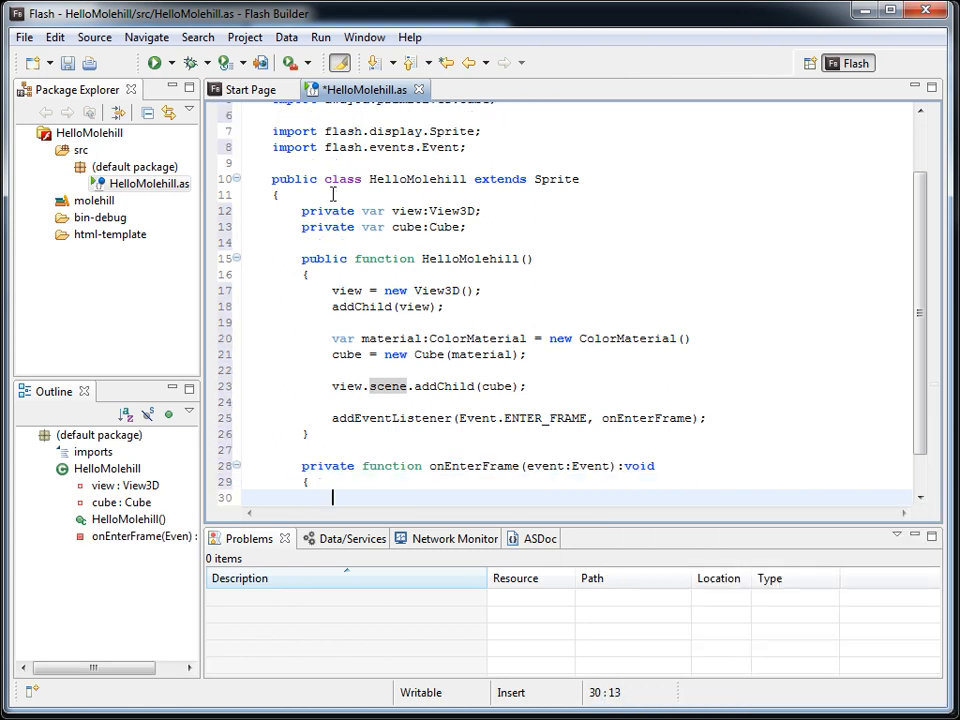
Have onEnterFrame call view.render() and add 10 to cube.rotationY each frame.
text(view)
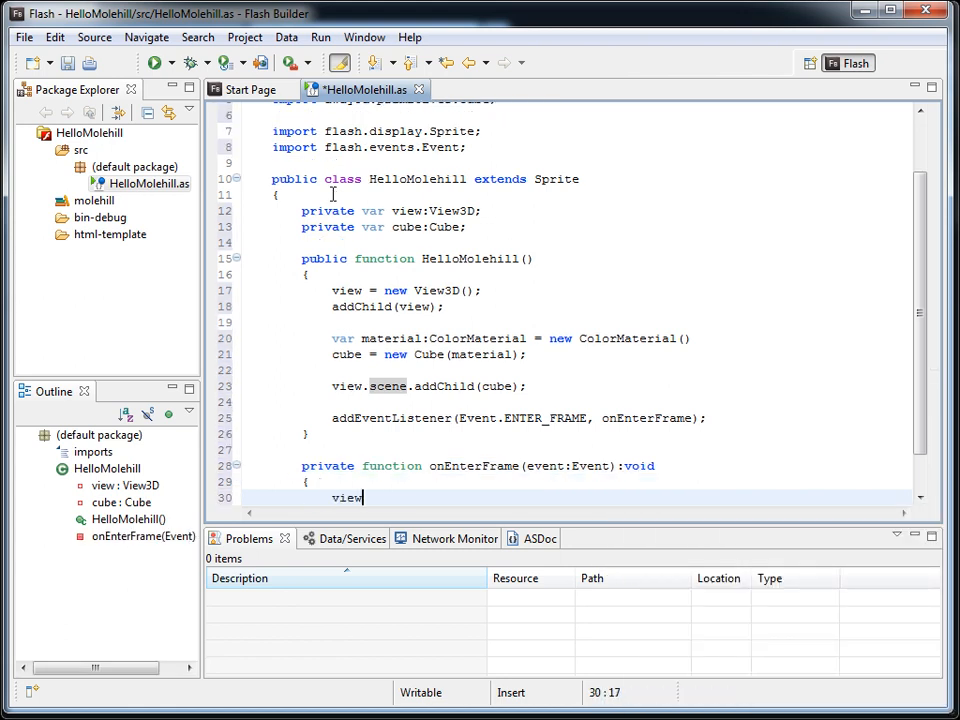
text(.render();)
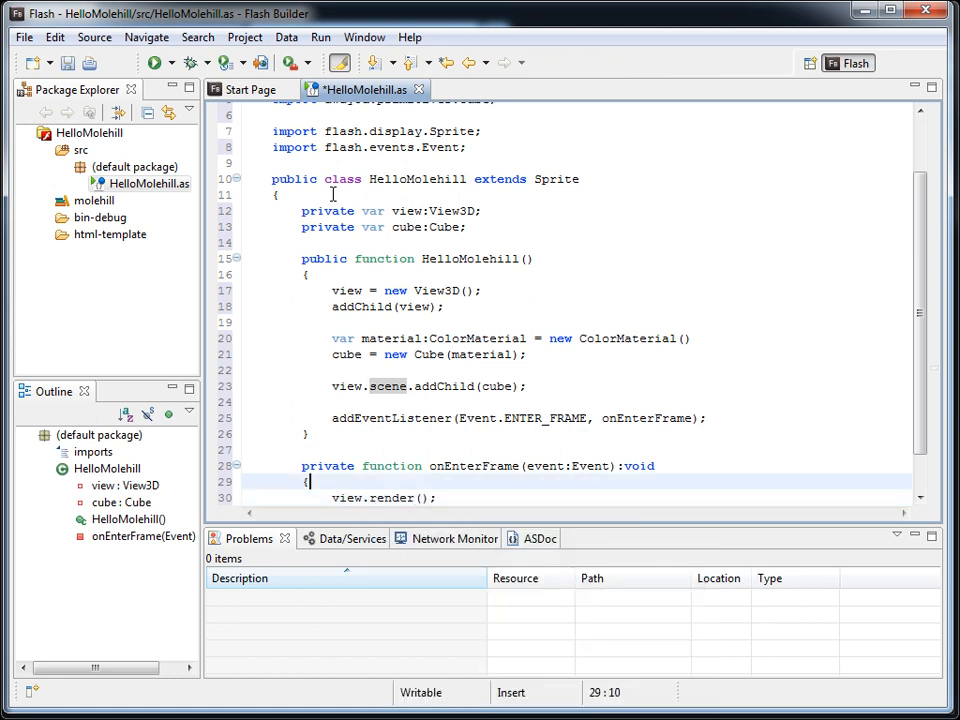
text(cube.rotationY += 10;)
click(576, 338)
text(0x)
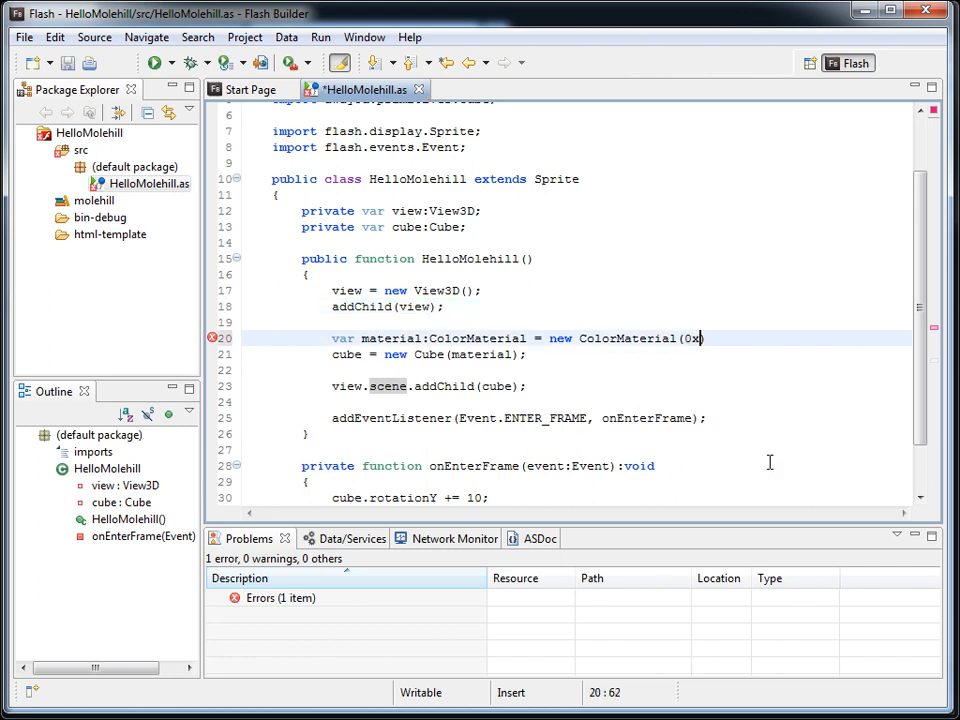
Give the ColorMaterial the red color 0xff0000 and run HelloMolehill.
text(ff)
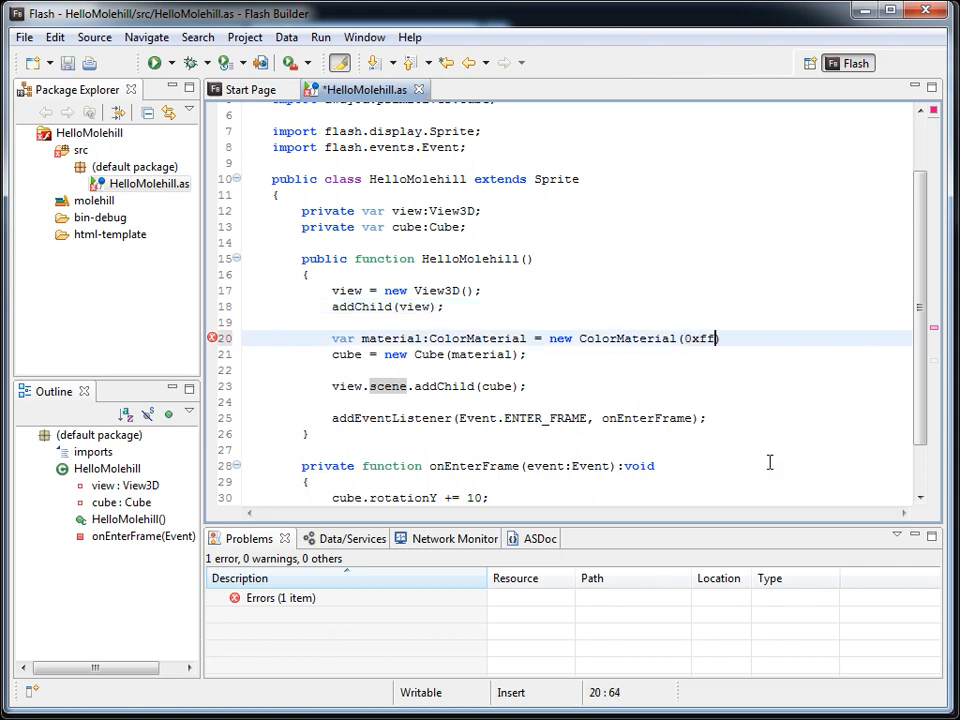
text(0000)
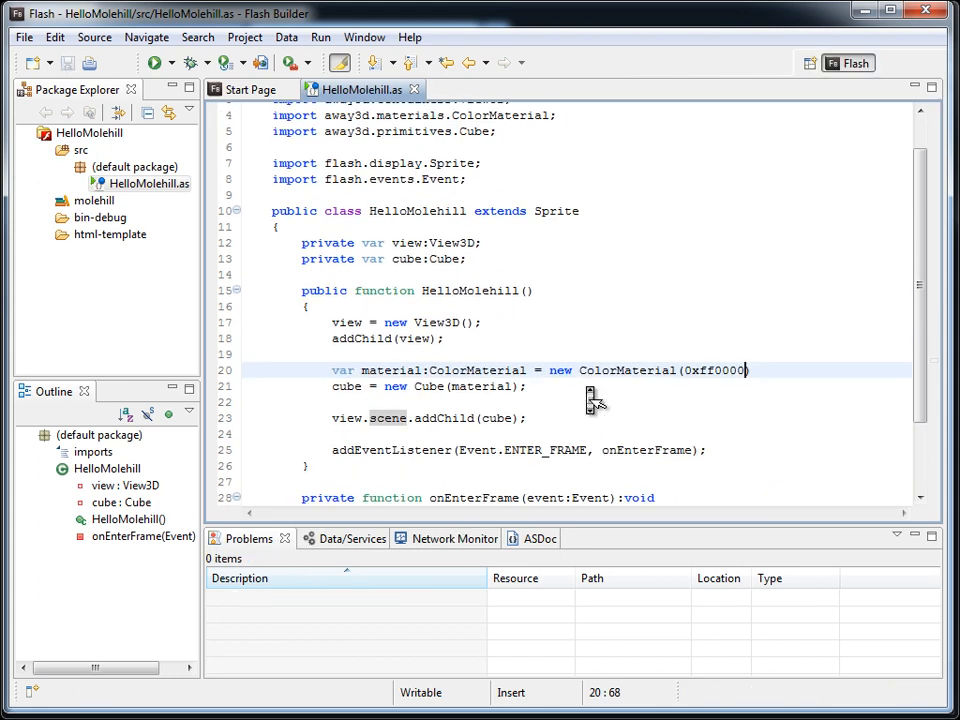
click(152, 62)
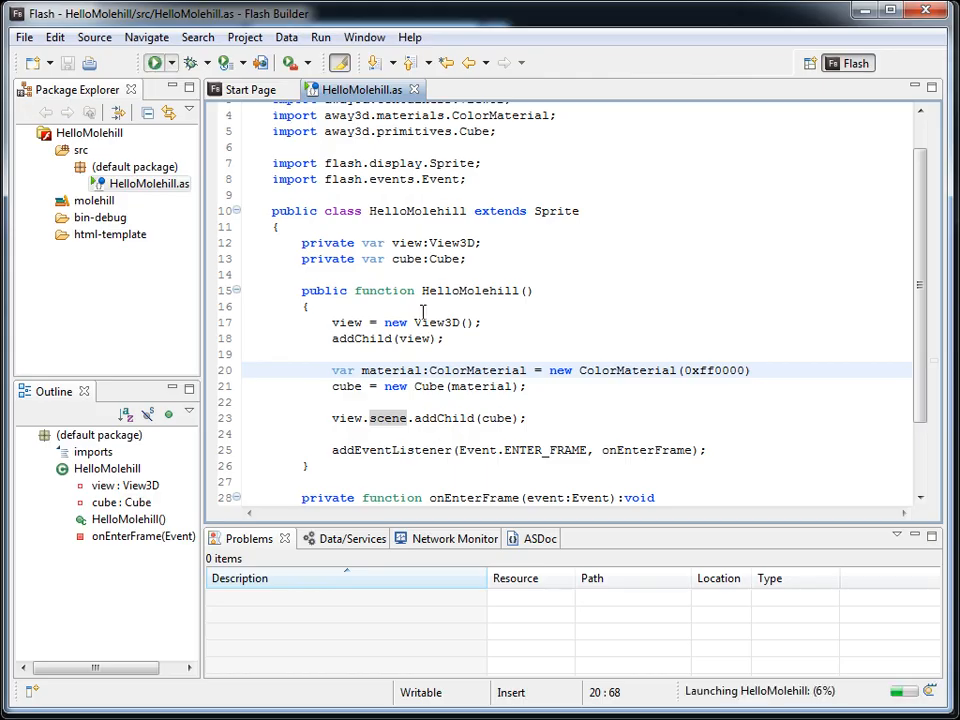